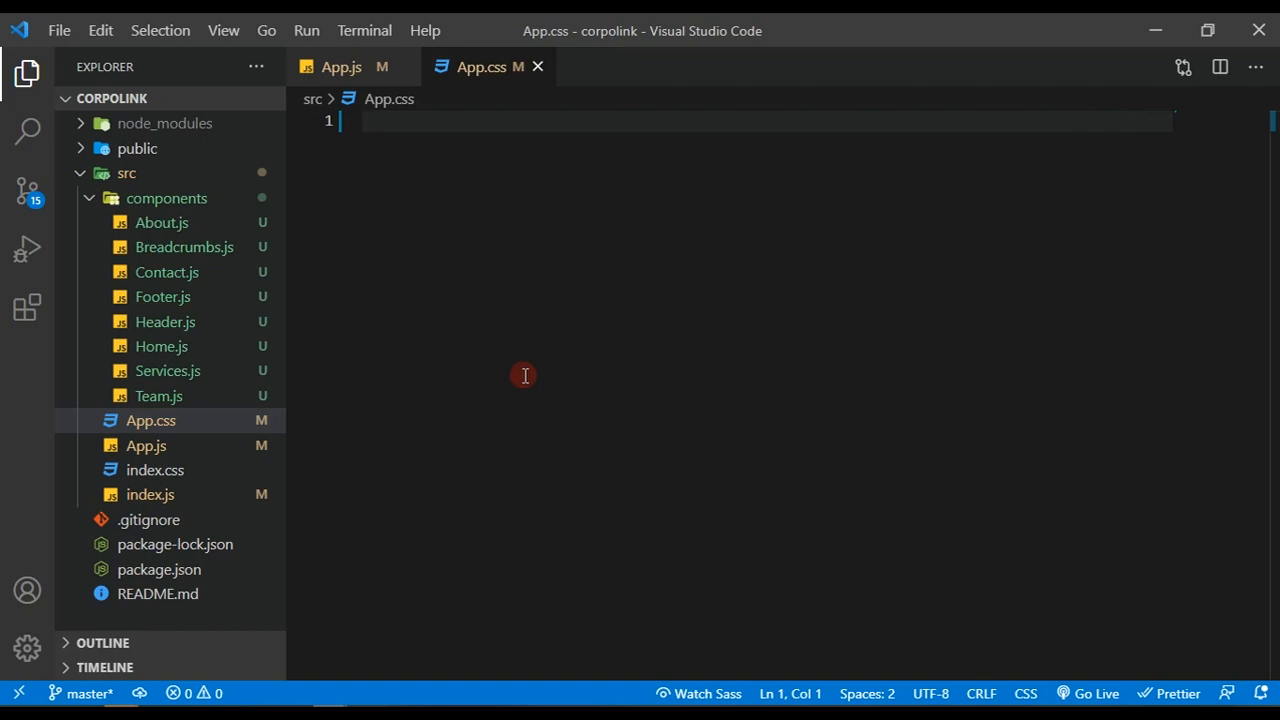
pyautogui.moveTo(340, 66)
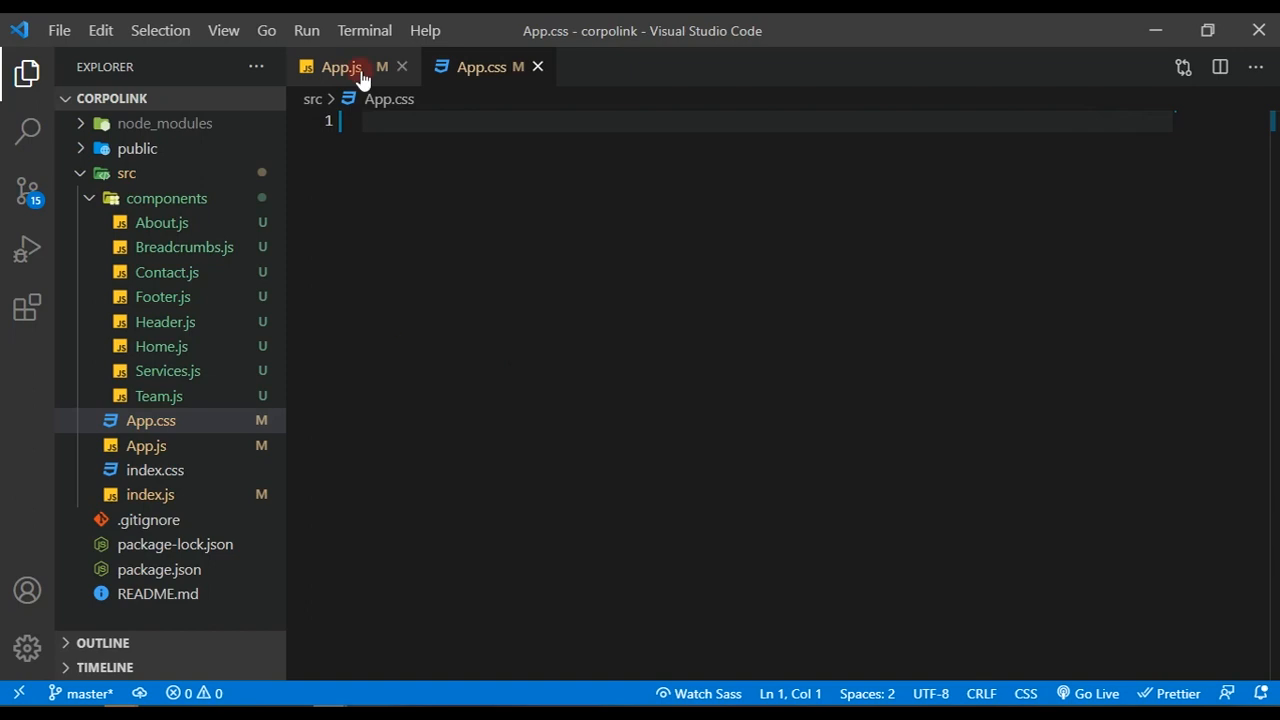
# Step: Write a body rule with background-color #1e2350 and color #fff in App.css
pyautogui.click(340, 66)
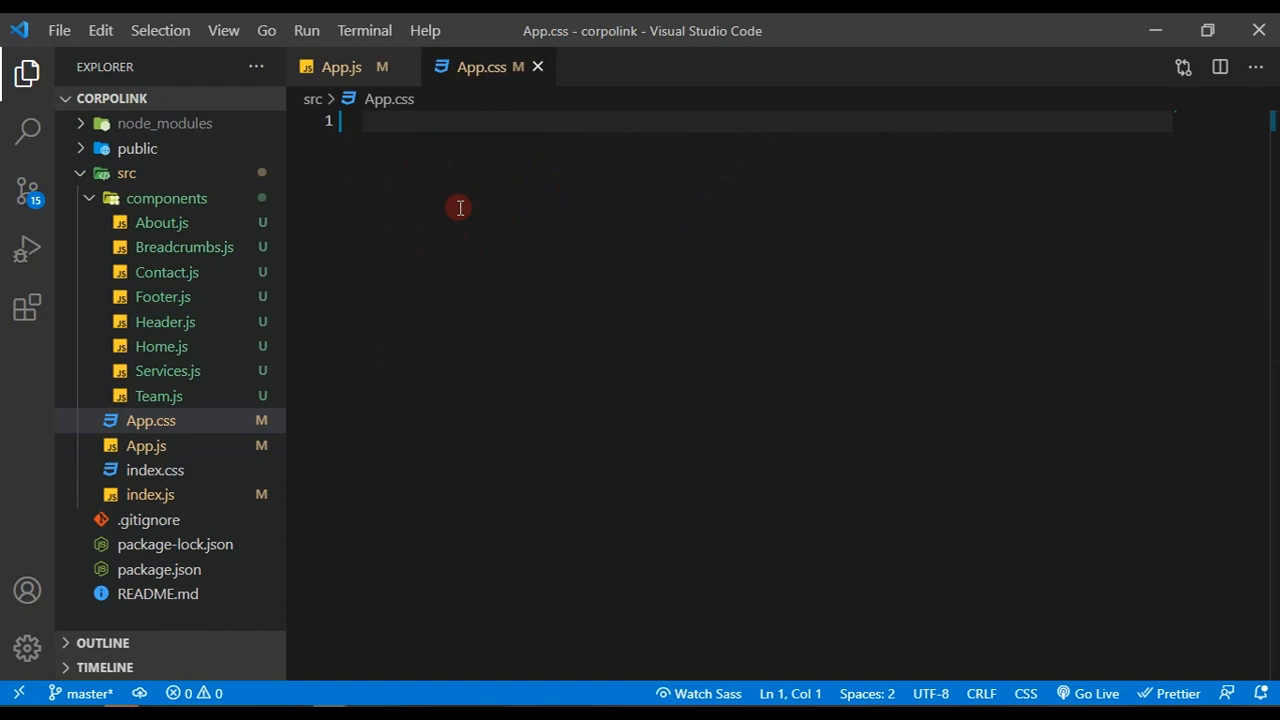
pyautogui.write('b')
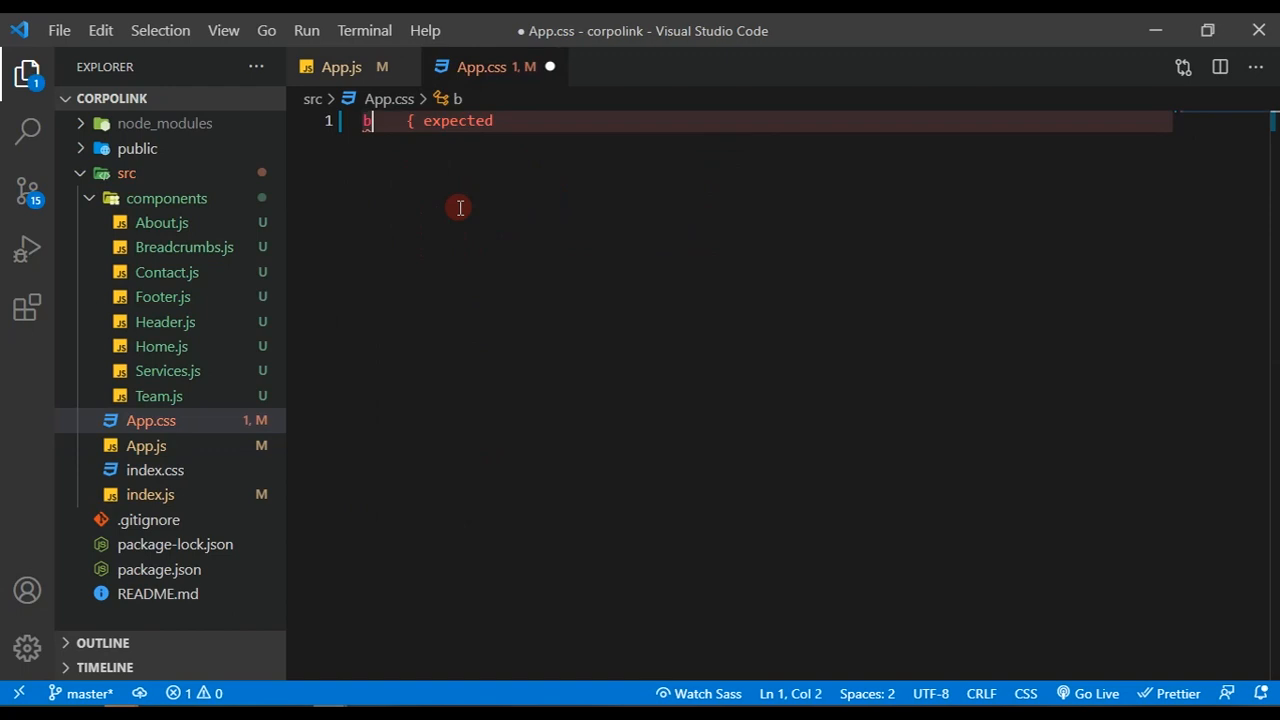
pyautogui.write('ody{')
pyautogui.write('background-color: ;')
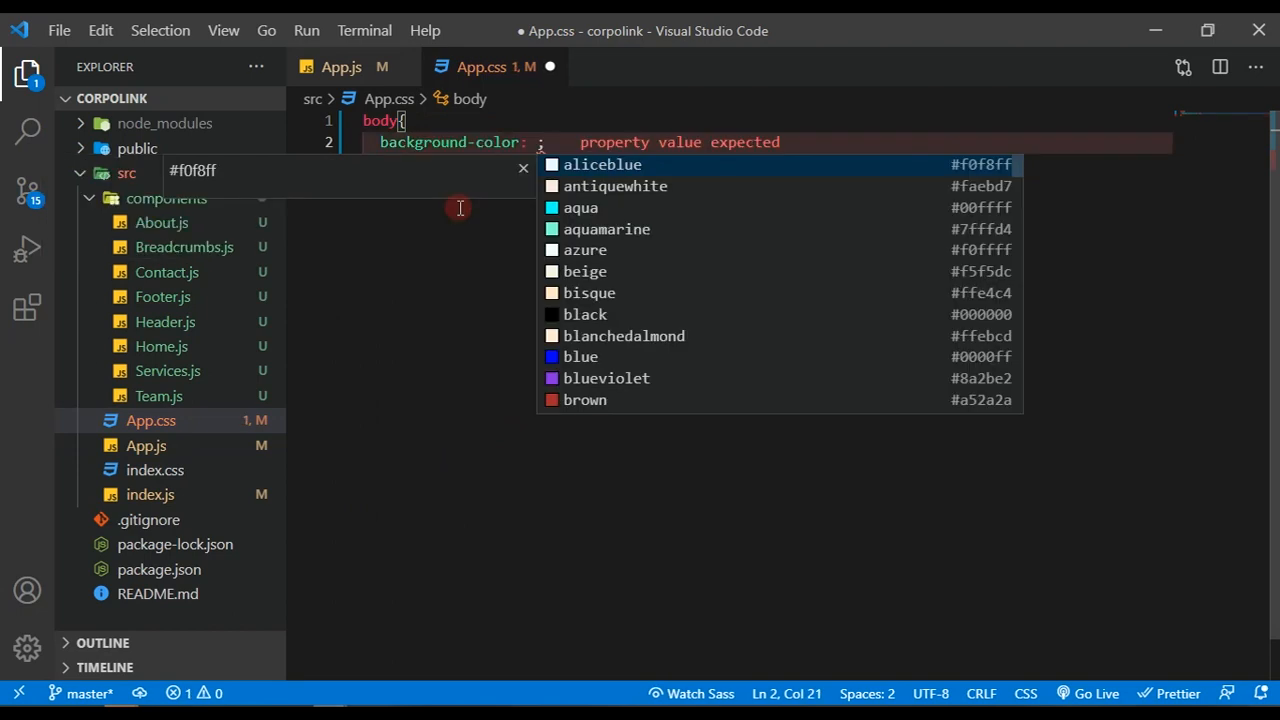
pyautogui.write('#1e1e')
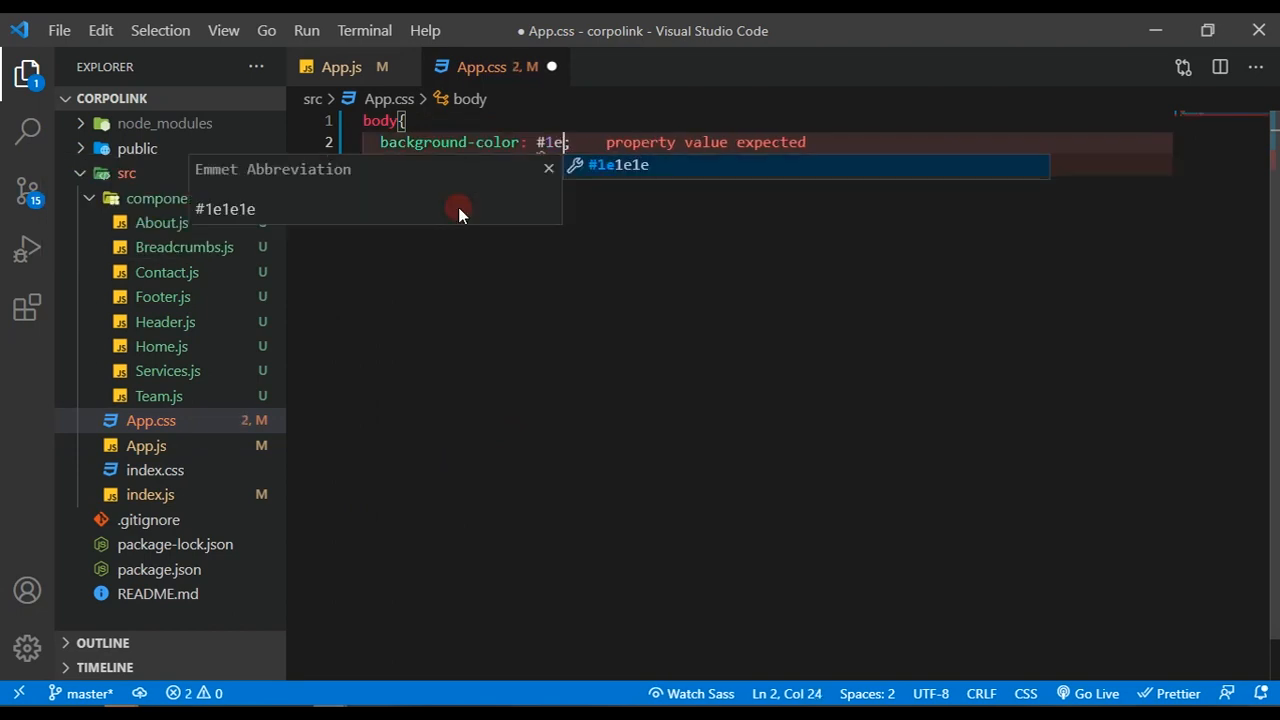
pyautogui.write('2350')
pyautogui.write('t')
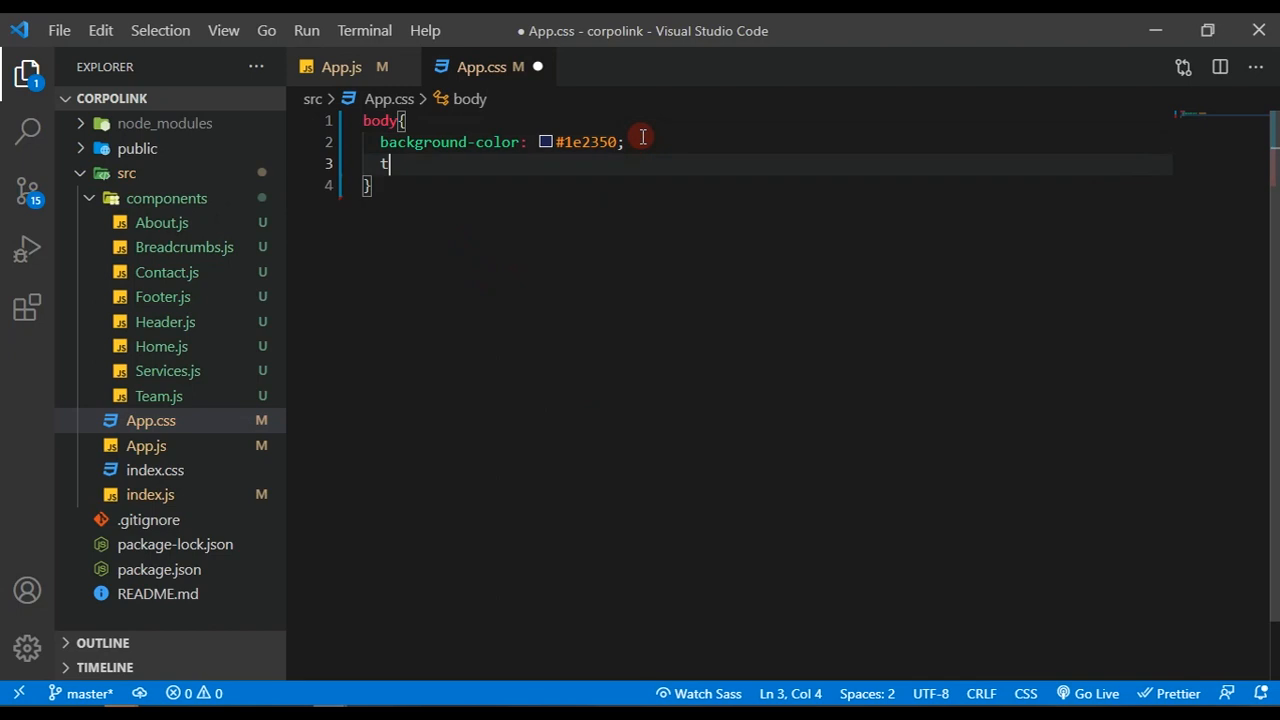
pyautogui.write('color: ;')
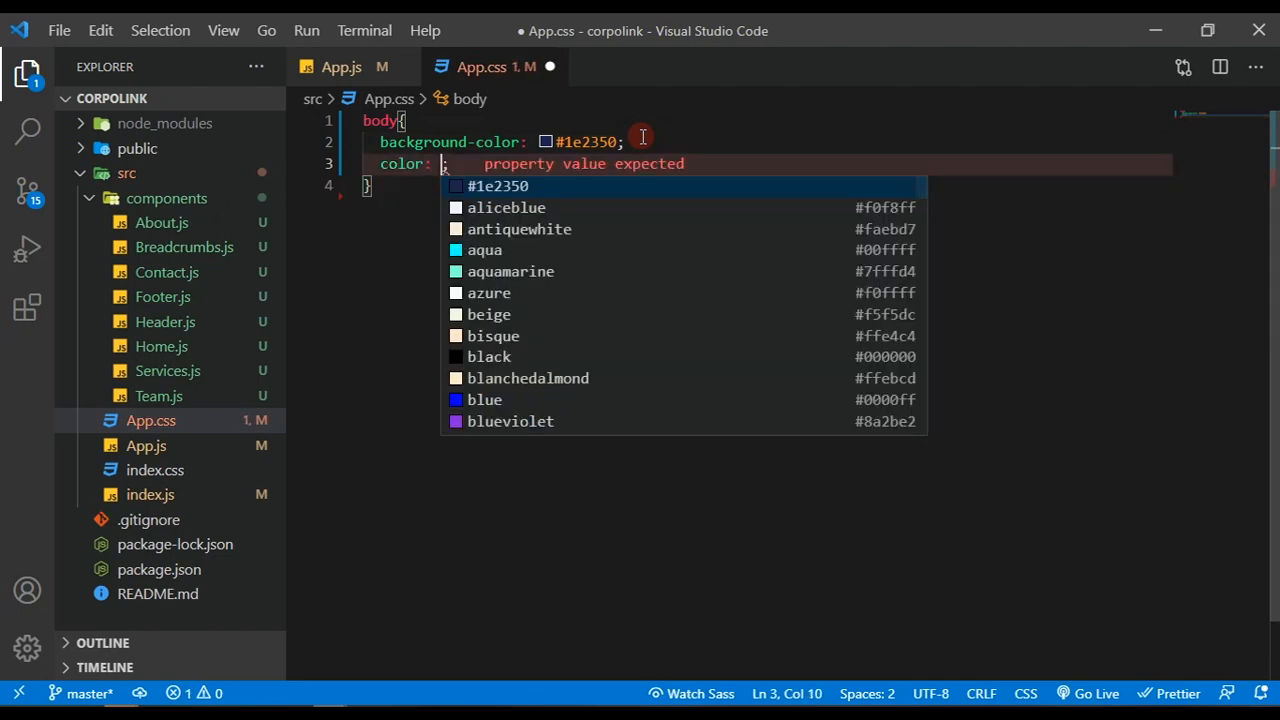
pyautogui.write('#fff')
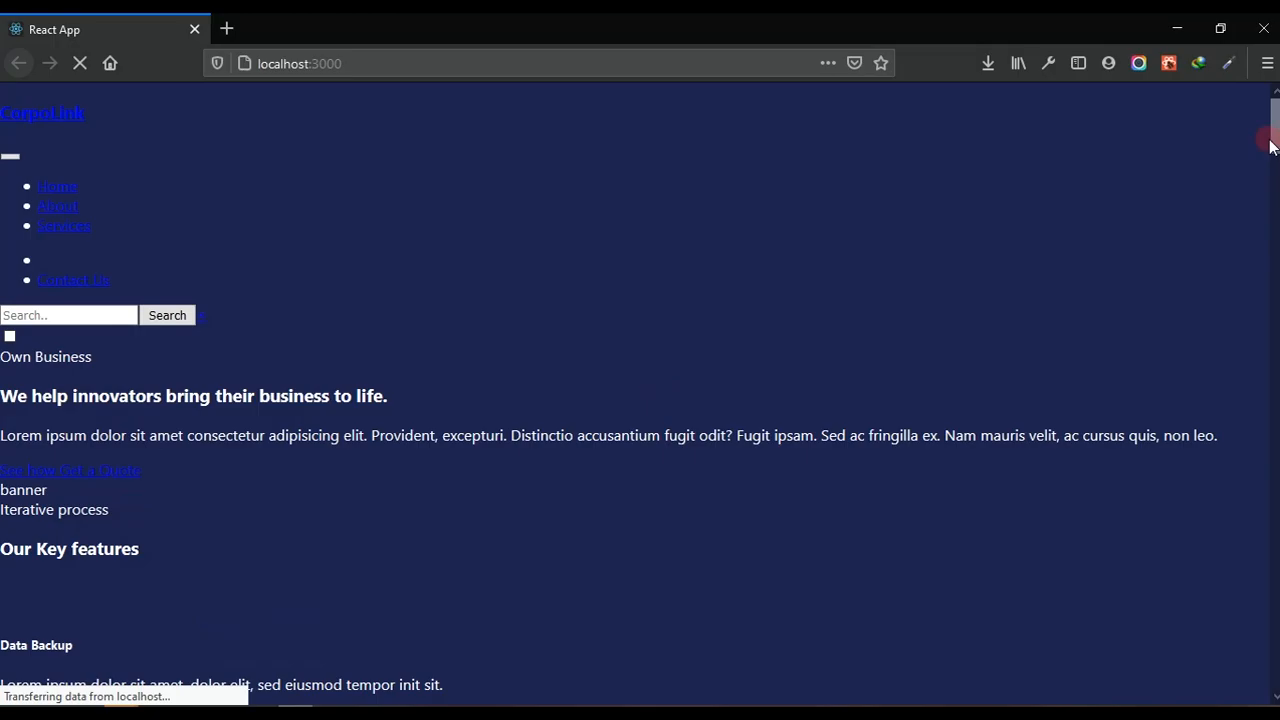
# Step: Scroll the localhost:3000 page to check the navy background and white text
pyautogui.scroll(-3)
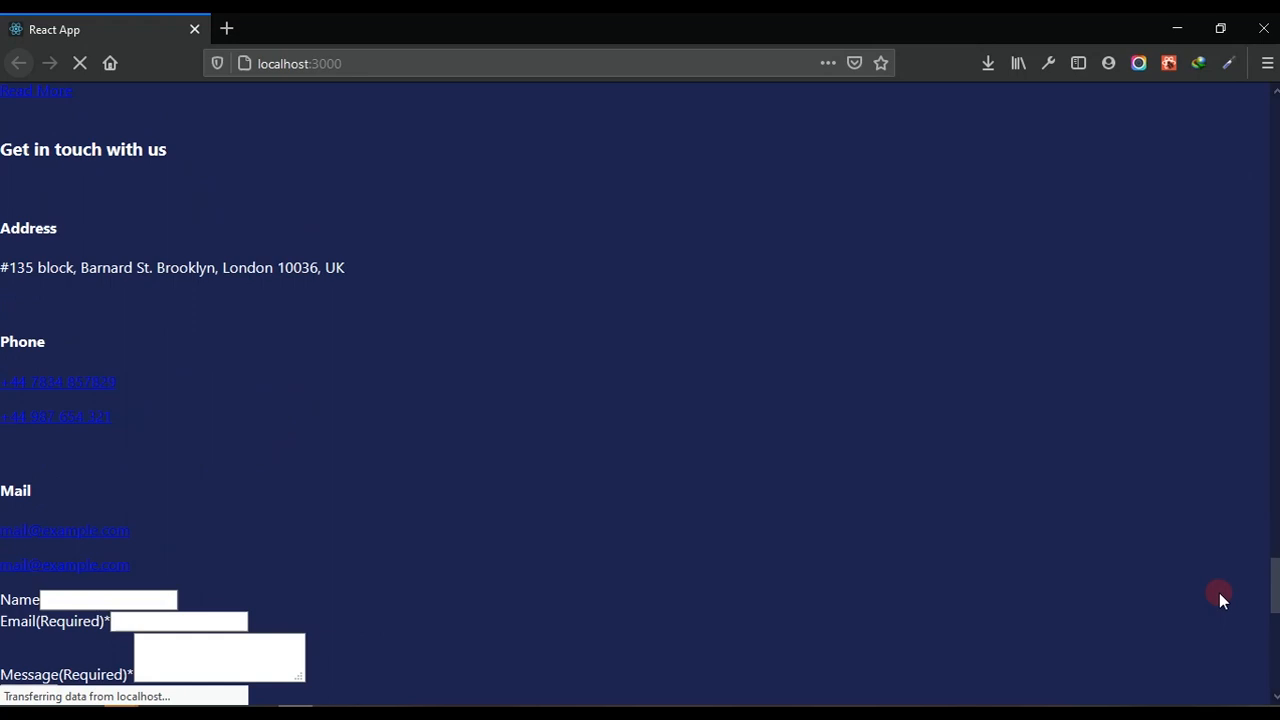
pyautogui.scroll(3)
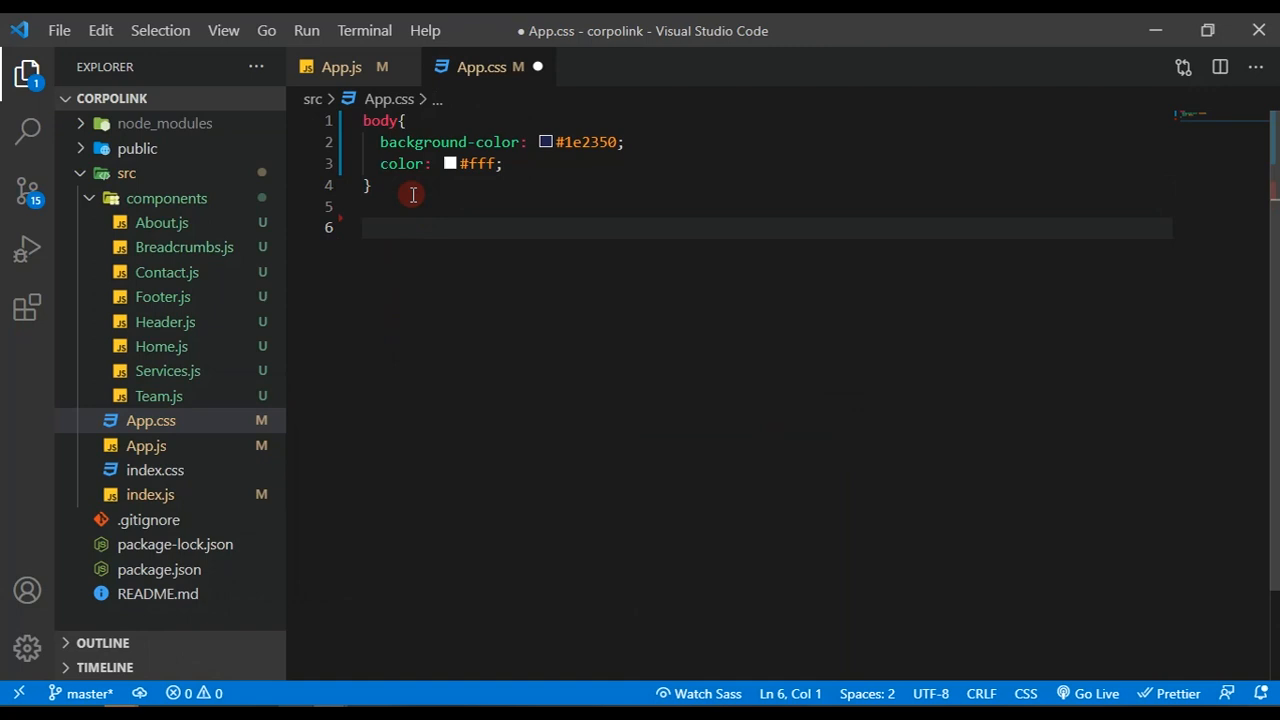
# Step: Start an a rule with 20px padding, no text-decoration and #f5f6f7 color
pyautogui.write('a{')
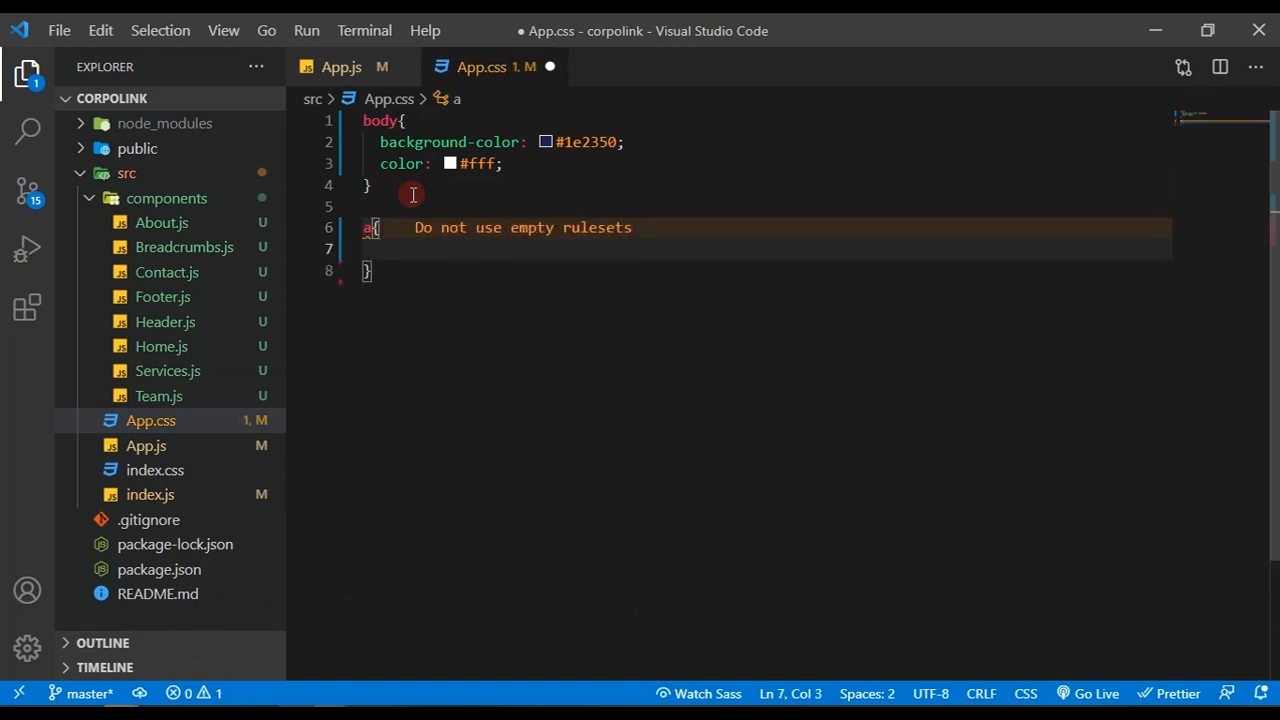
pyautogui.write('padding: 20px;')
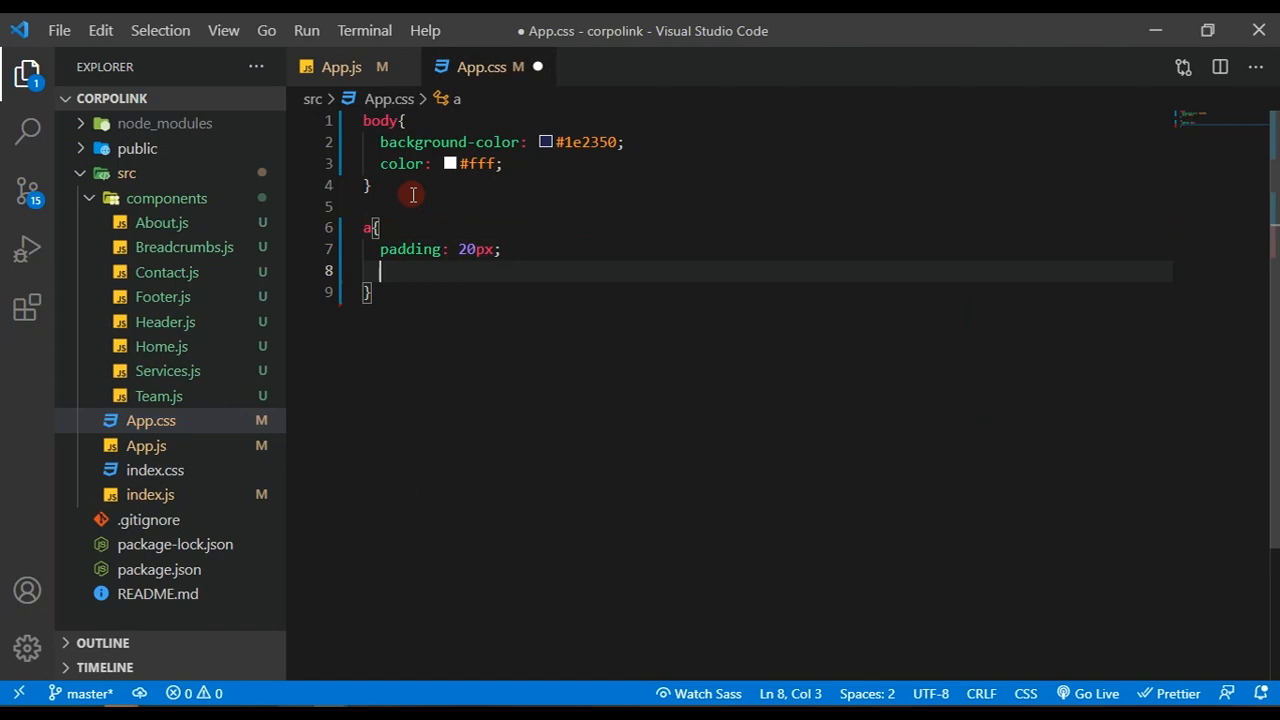
pyautogui.write('text-decoration: none;')
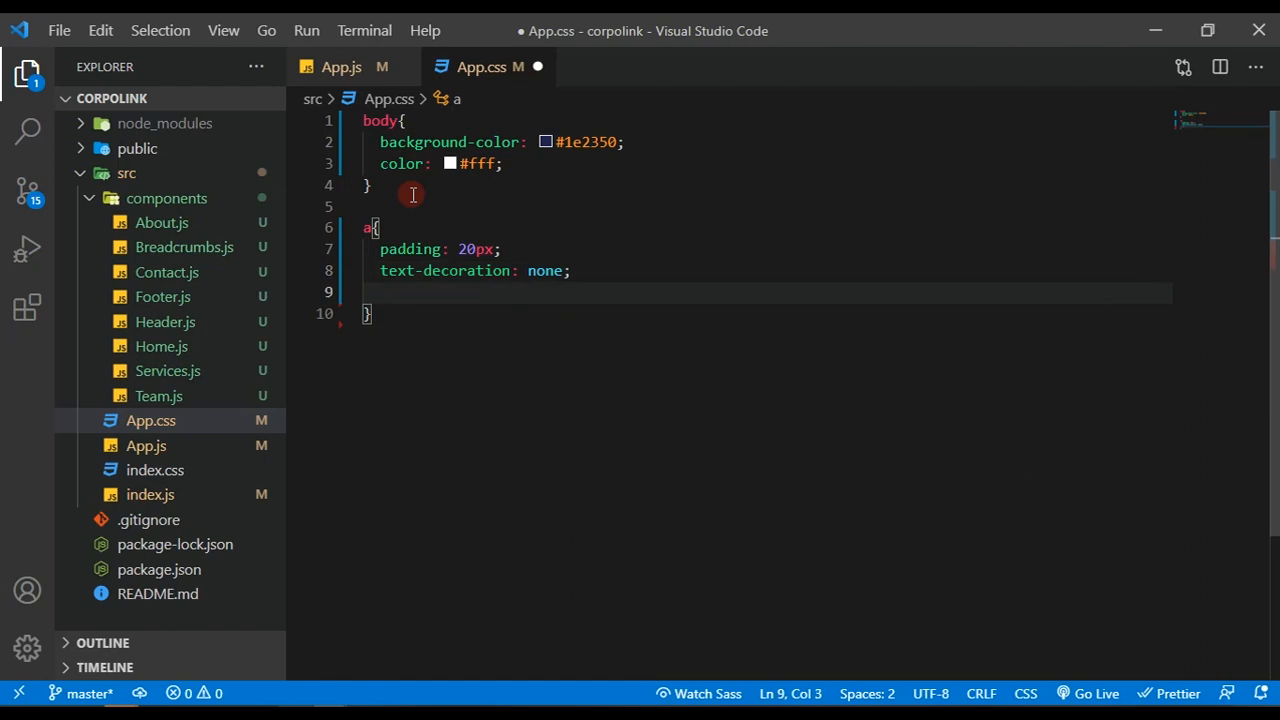
pyautogui.write('color: ;')
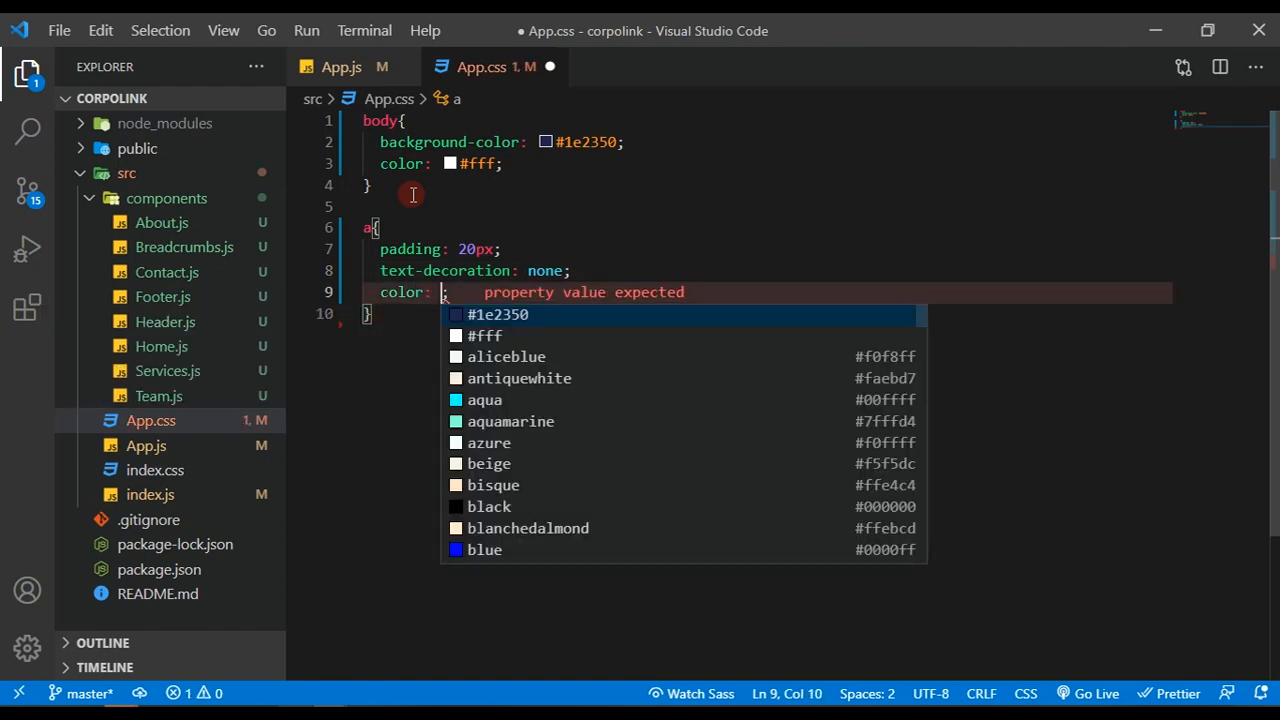
pyautogui.write('#f5f6')
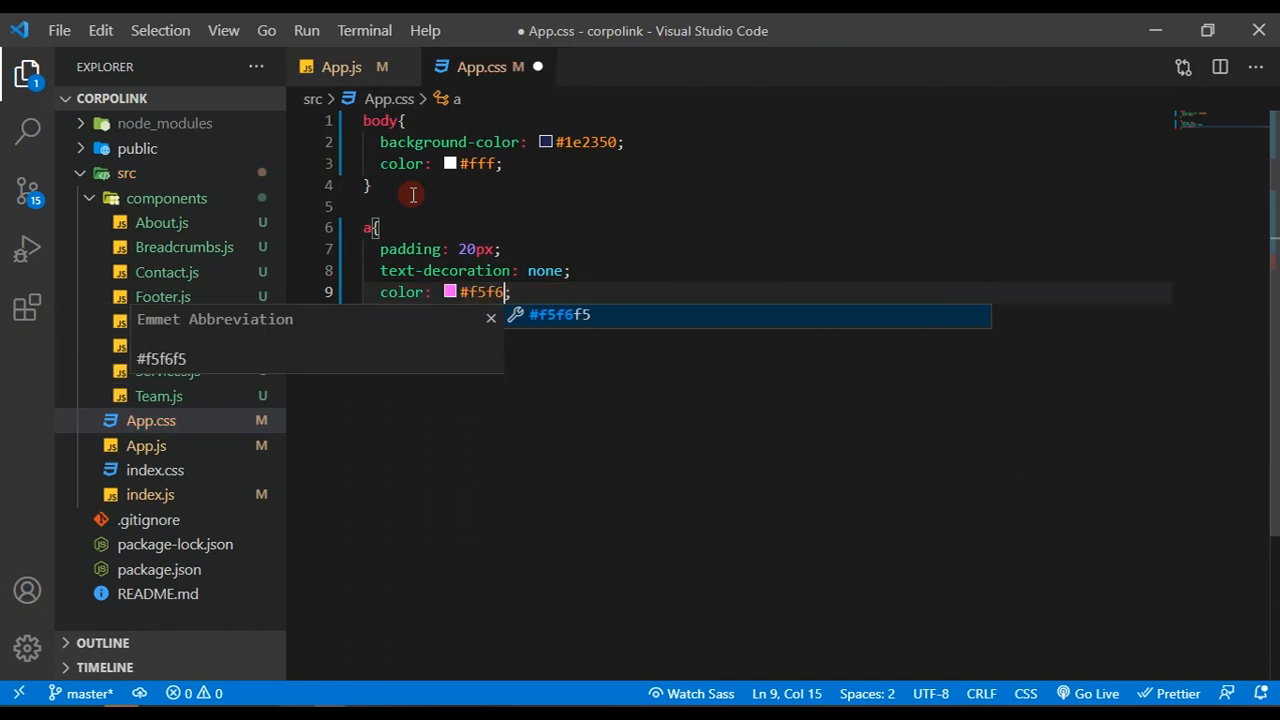
pyautogui.write('f7')
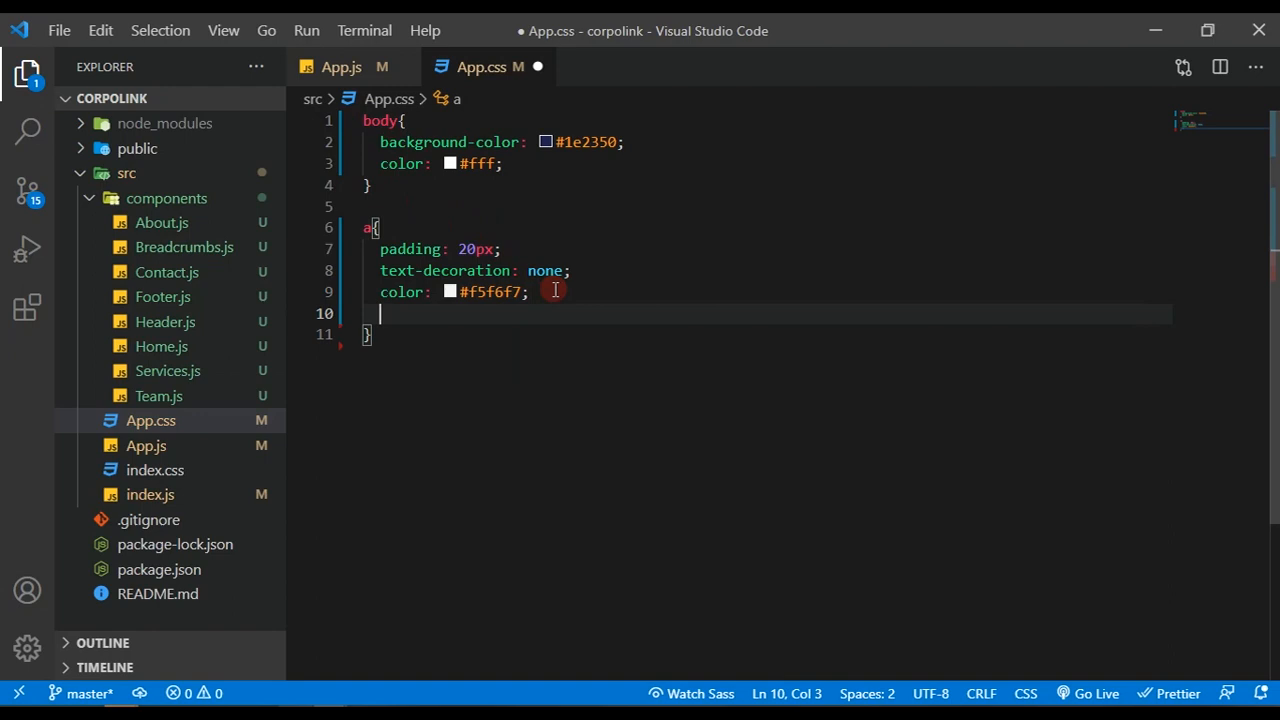
# Step: Give the links a coral background-color and save App.css
pyautogui.write('background-color: ;')
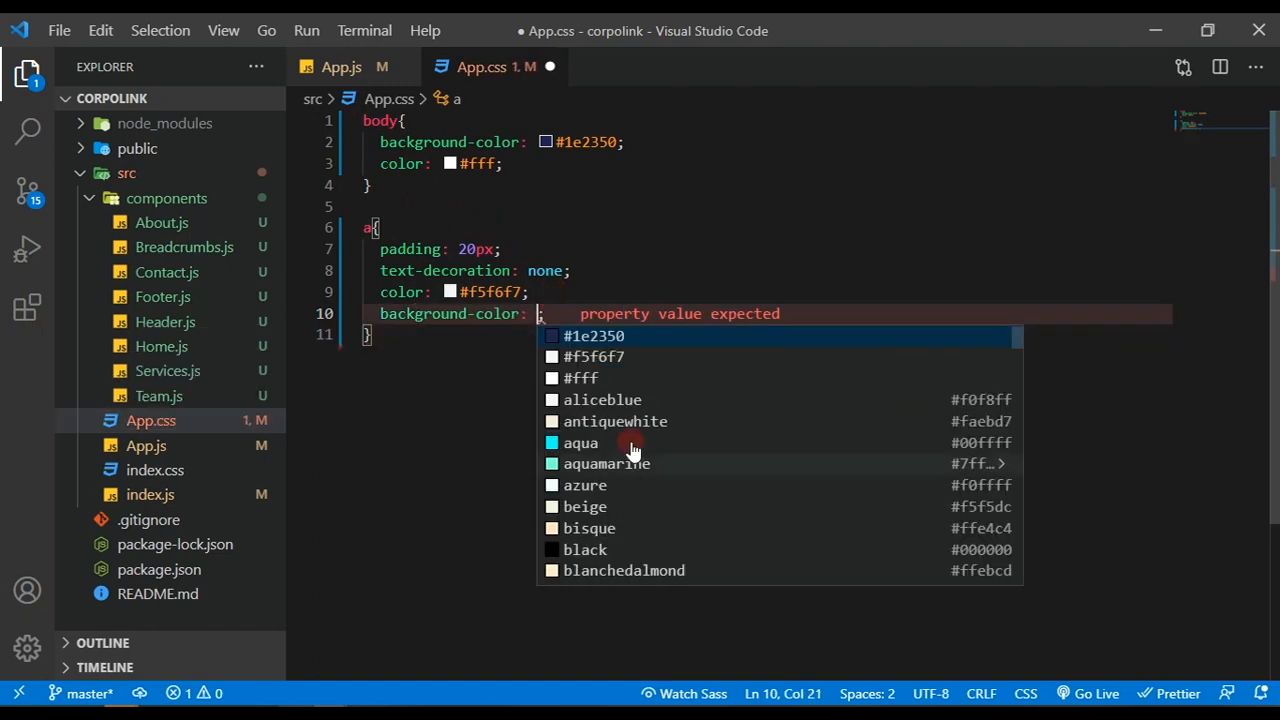
pyautogui.moveTo(1018, 340)
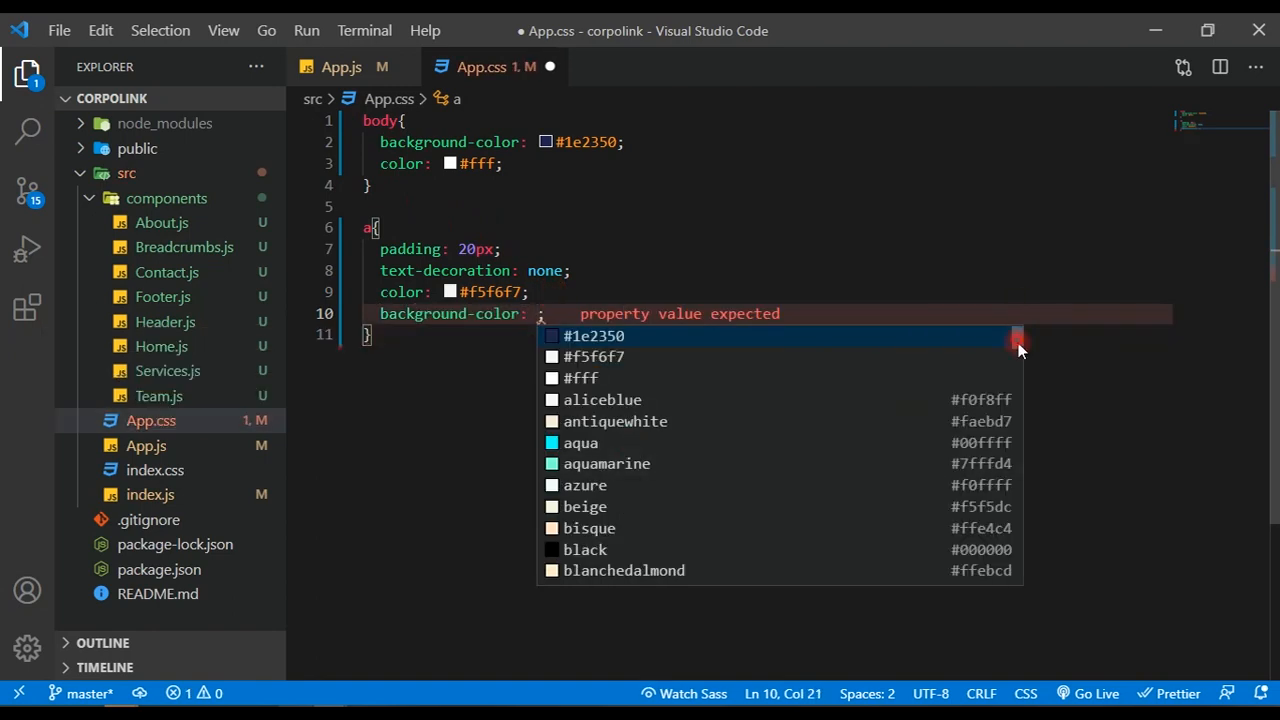
pyautogui.write('coral')
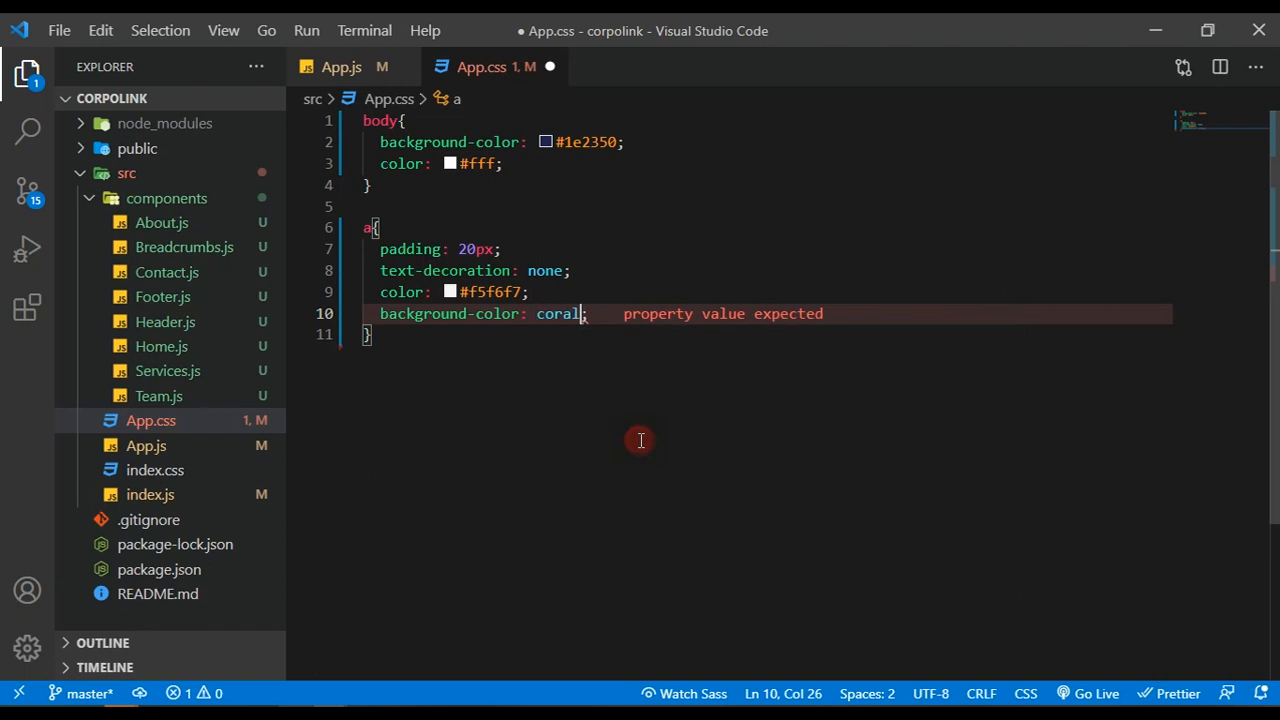
pyautogui.press('ctrl+s')
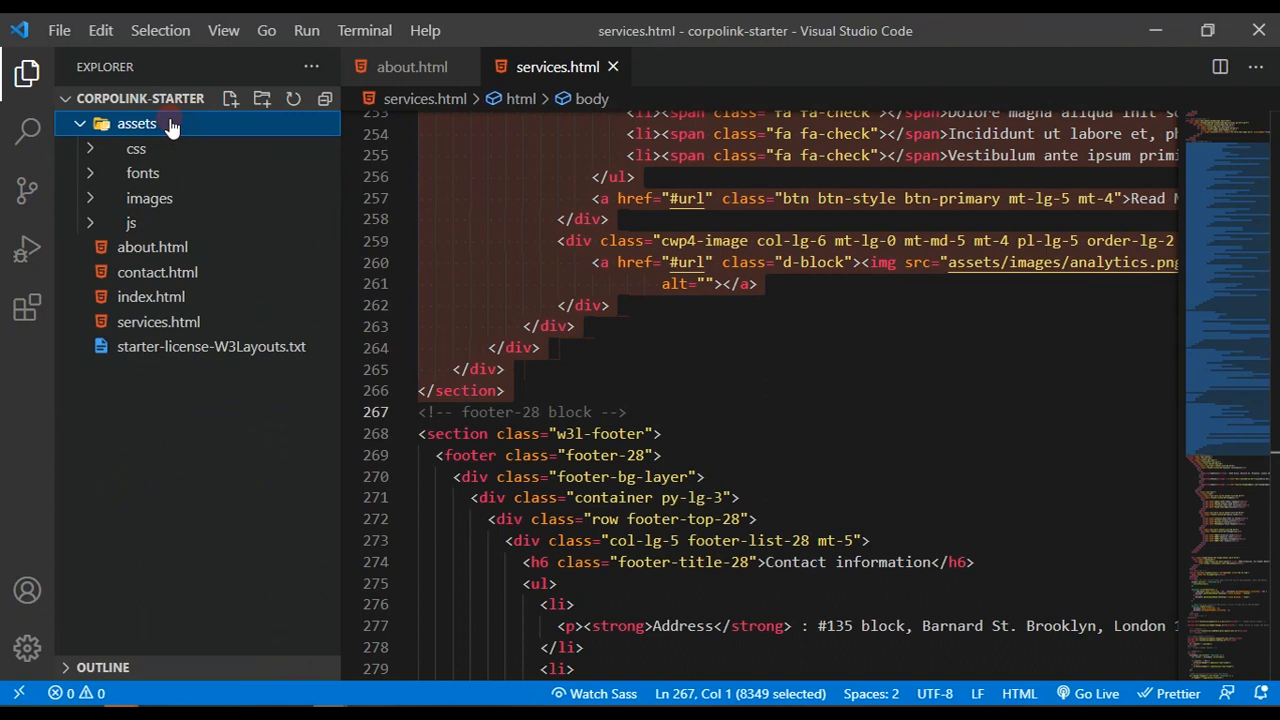
# Step: Open style-starter.css from the template's assets/css folder and select all its contents
pyautogui.click(136, 148)
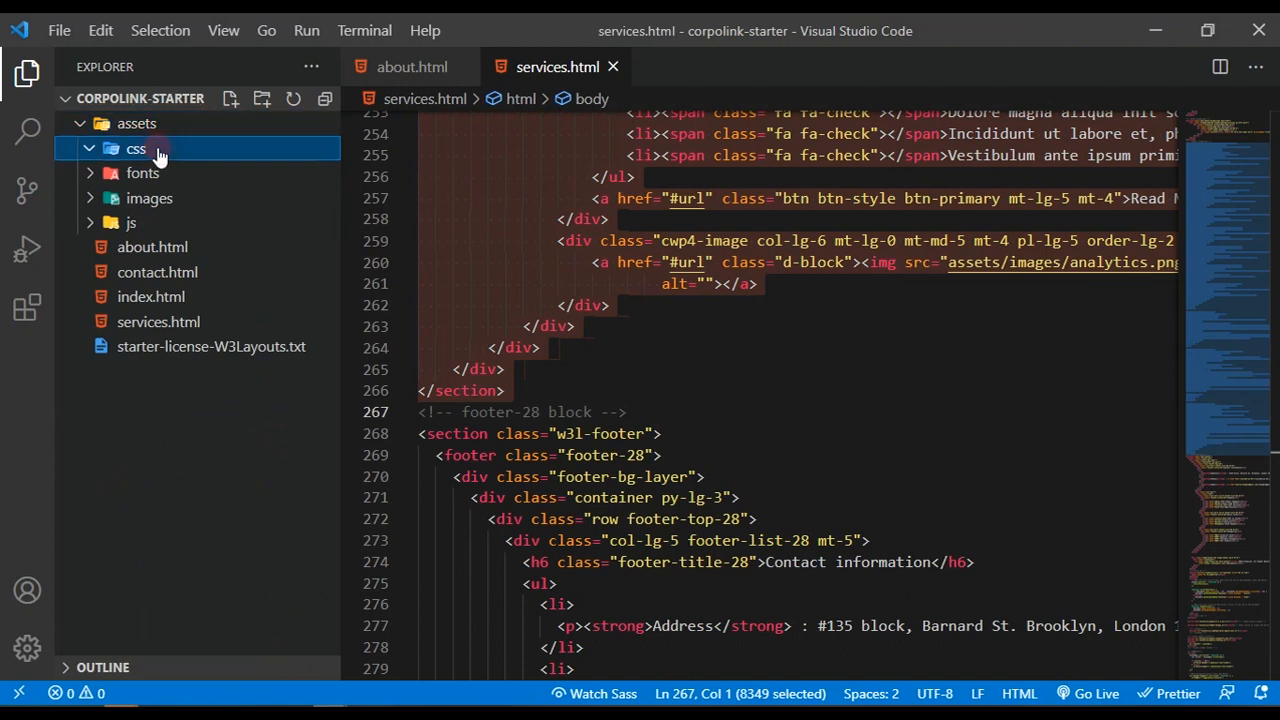
pyautogui.click(136, 148)
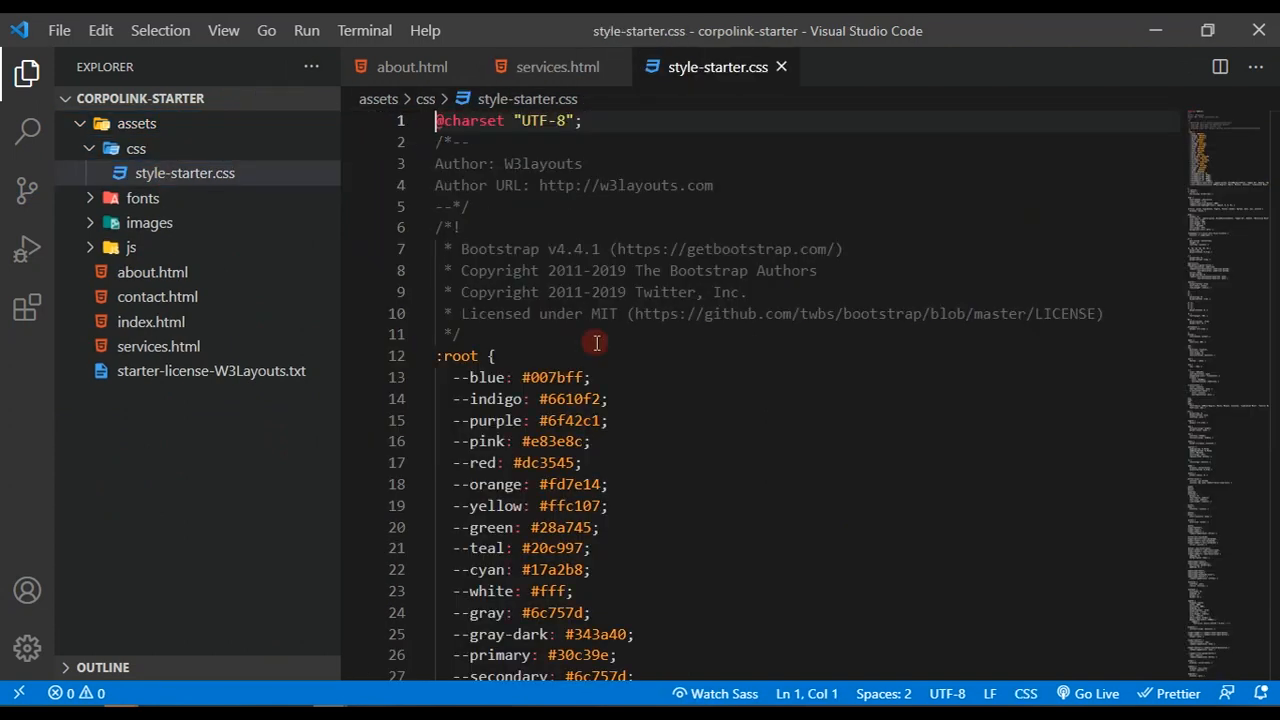
pyautogui.moveTo(552, 360)
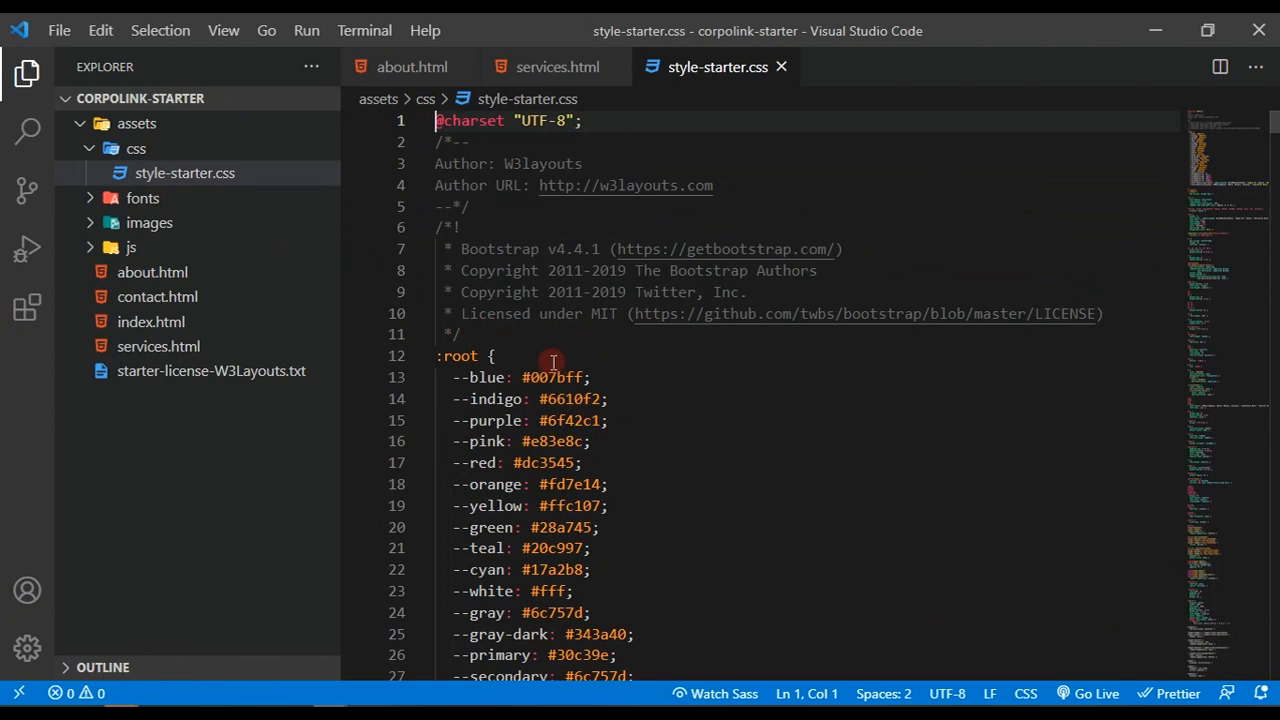
pyautogui.click(788, 228)
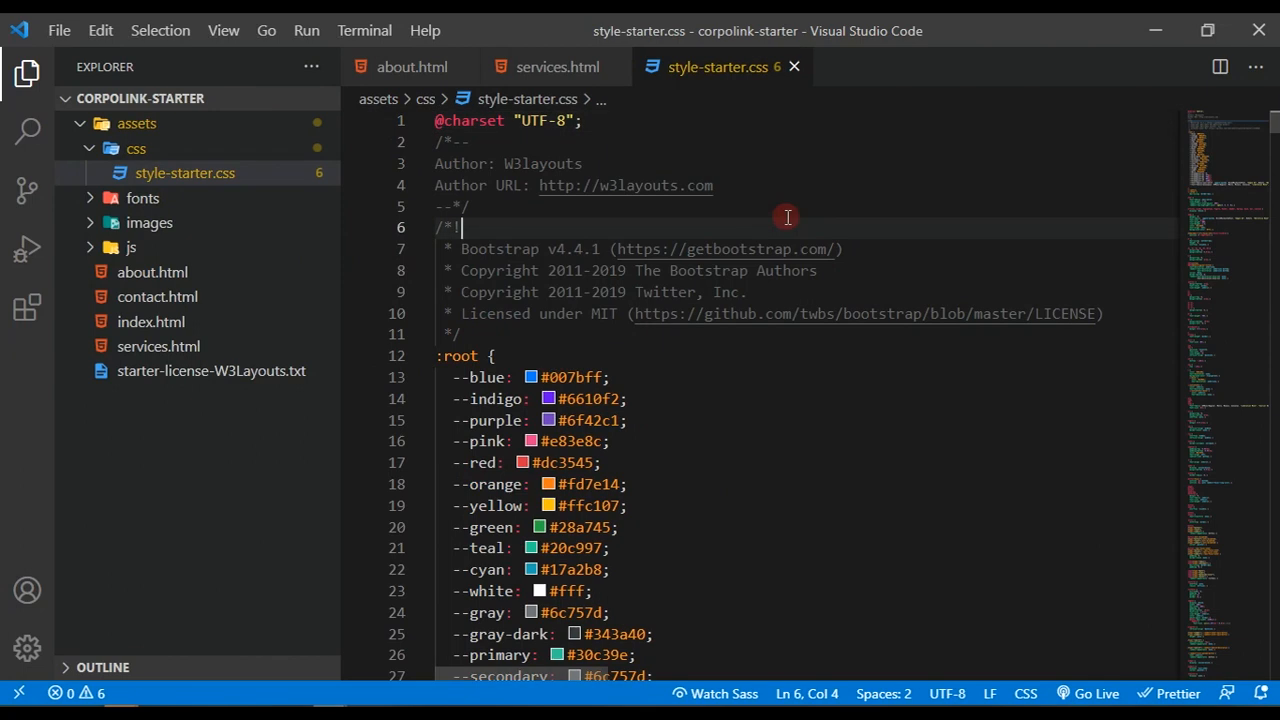
pyautogui.press('ctrl+a')
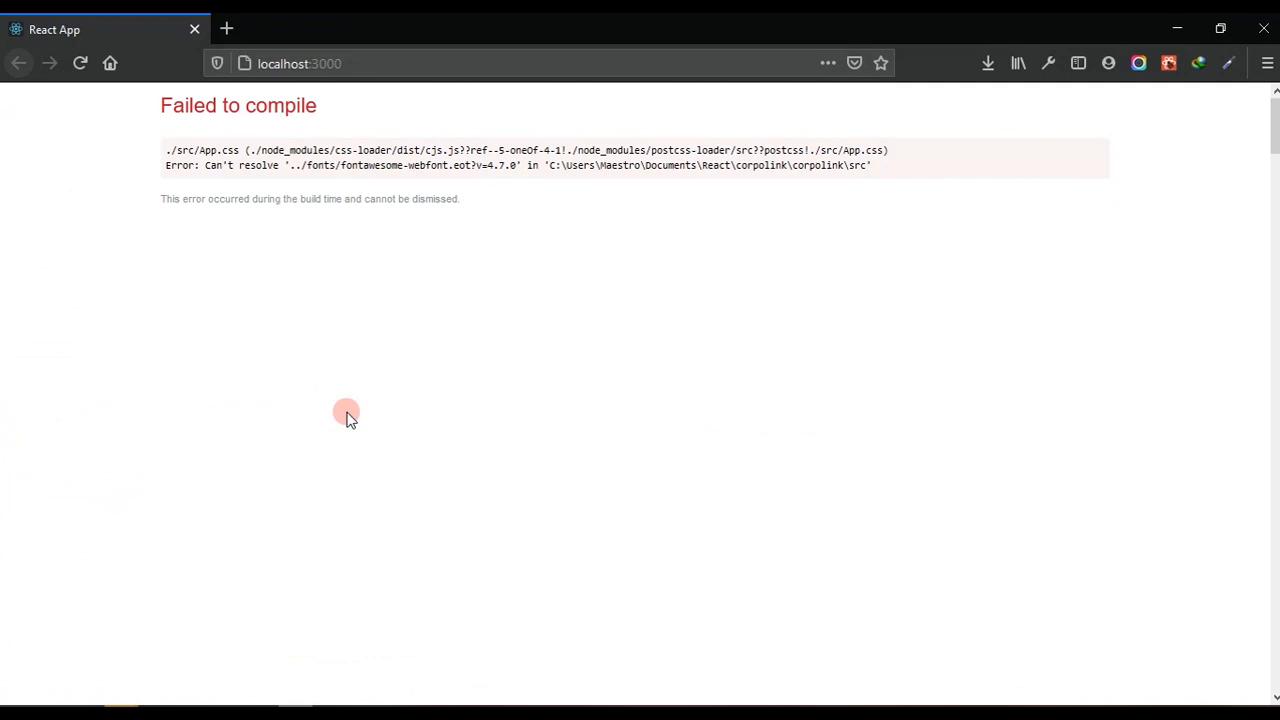
pyautogui.moveTo(496, 210)
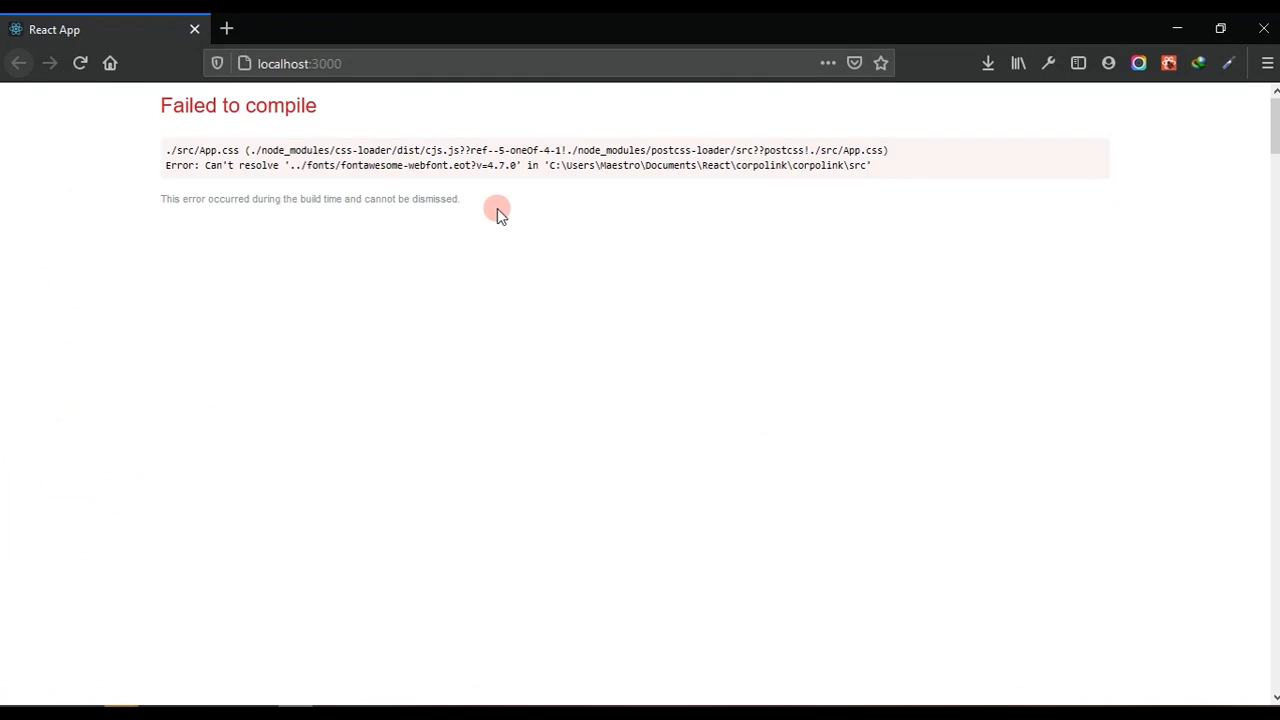
pyautogui.moveTo(314, 662)
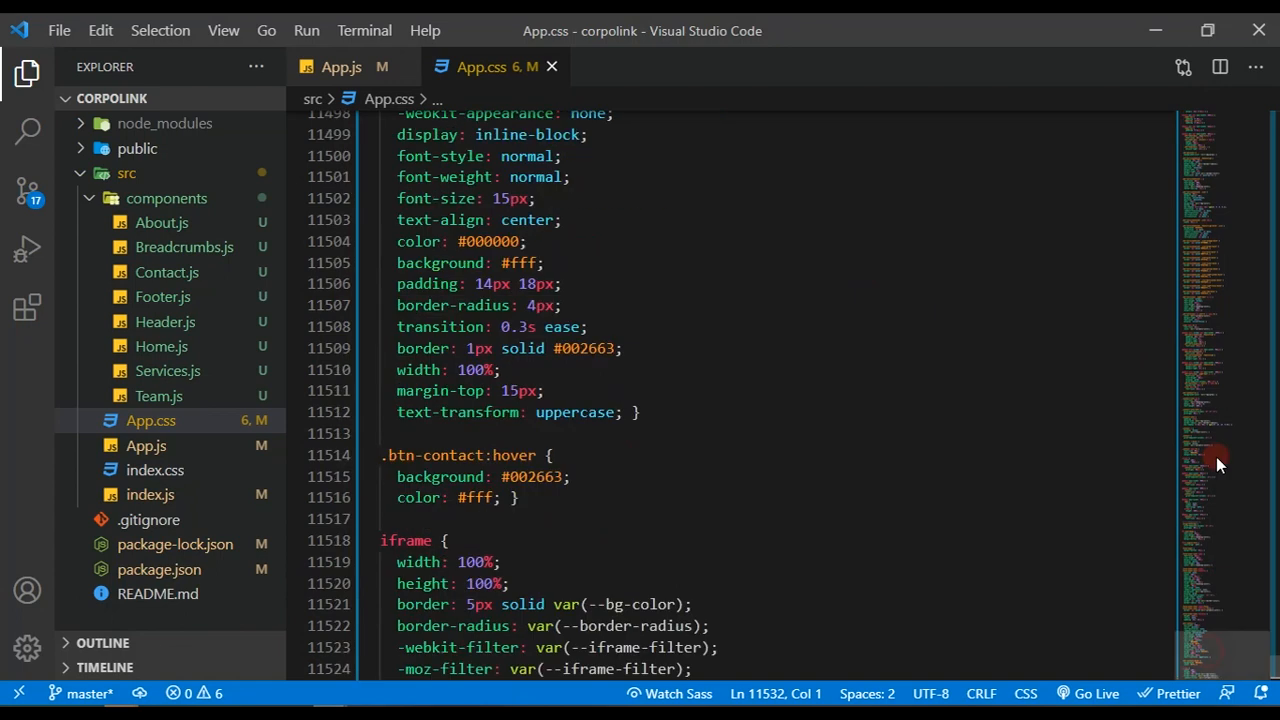
pyautogui.scroll(3)
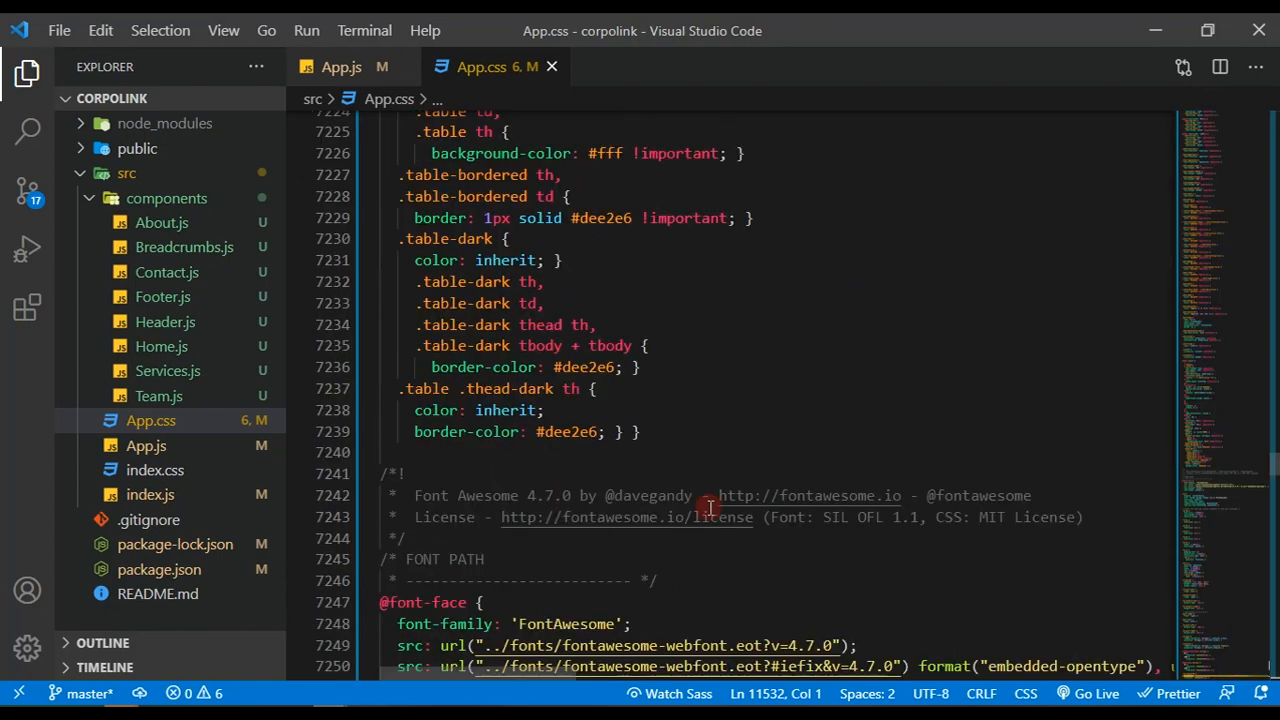
pyautogui.scroll(-3)
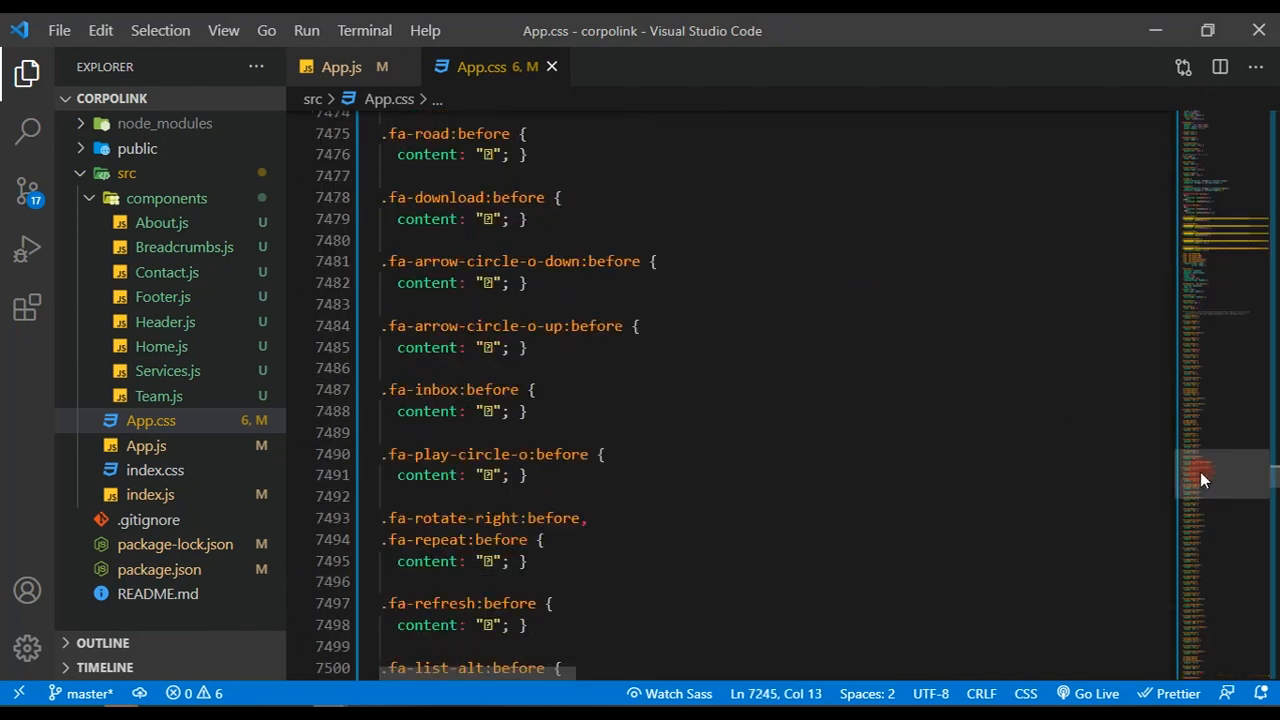
pyautogui.scroll(3)
pyautogui.write('f')
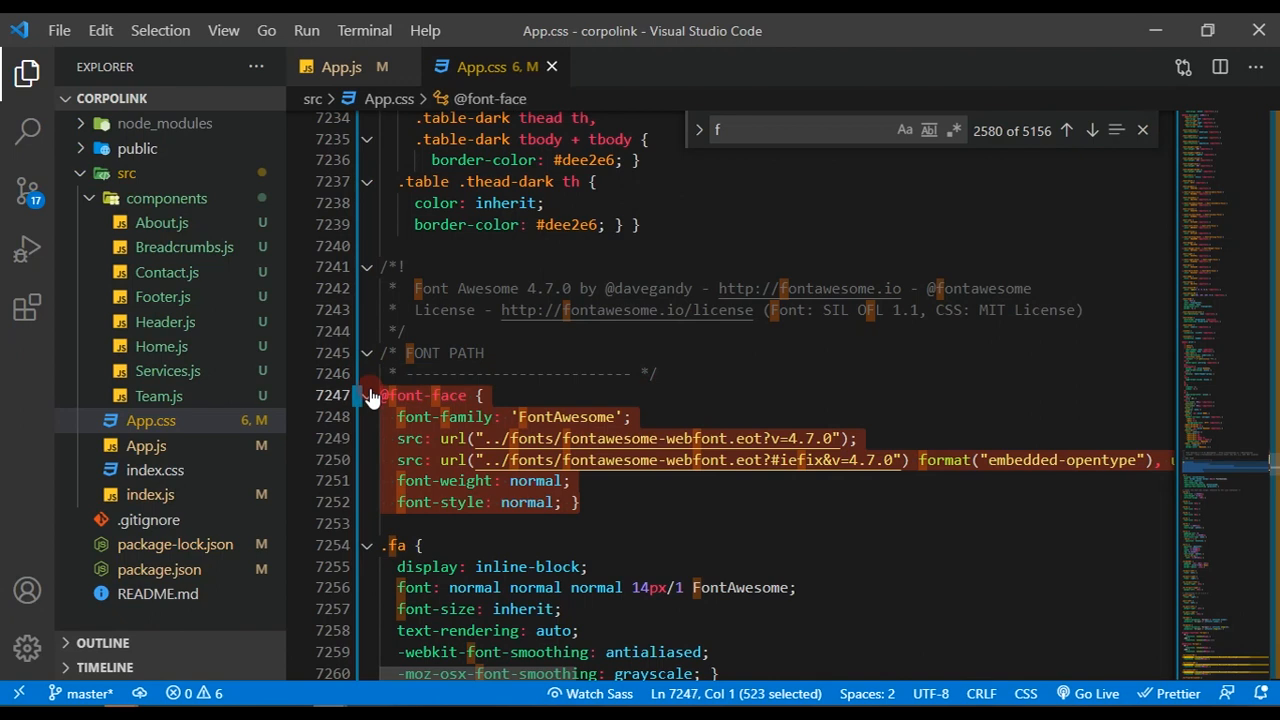
pyautogui.press('ctrl+/')
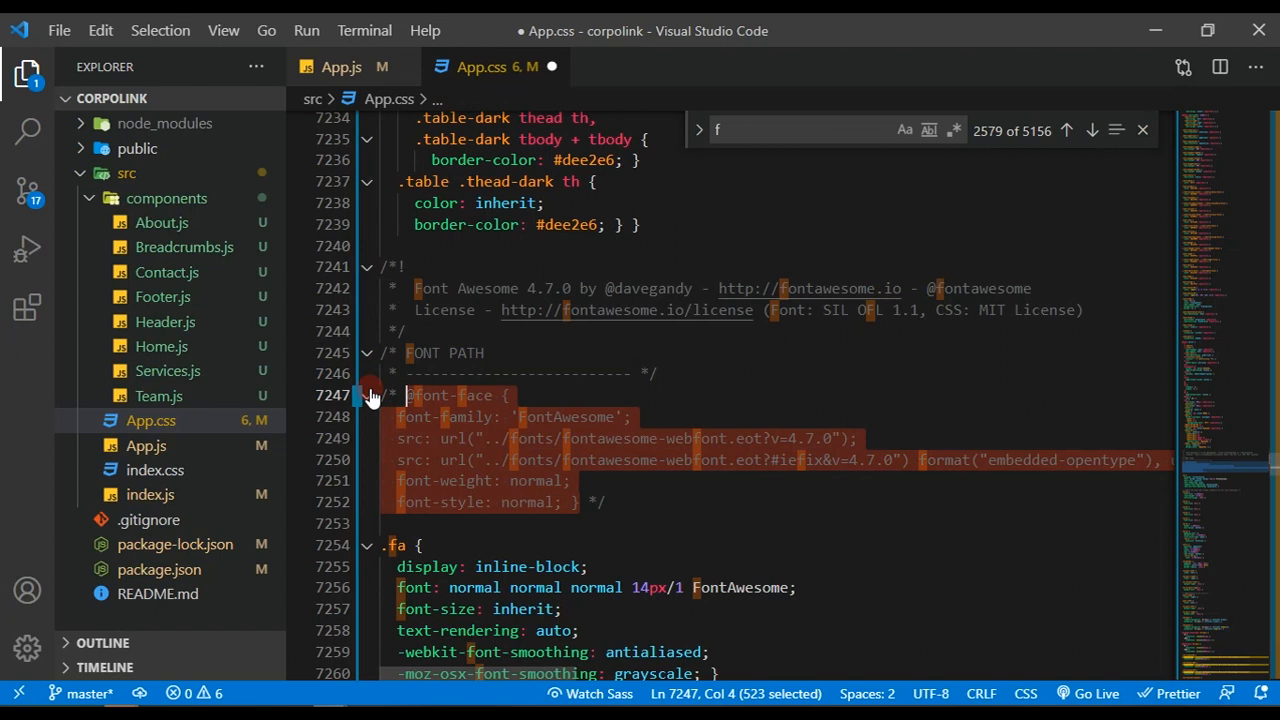
pyautogui.moveTo(876, 240)
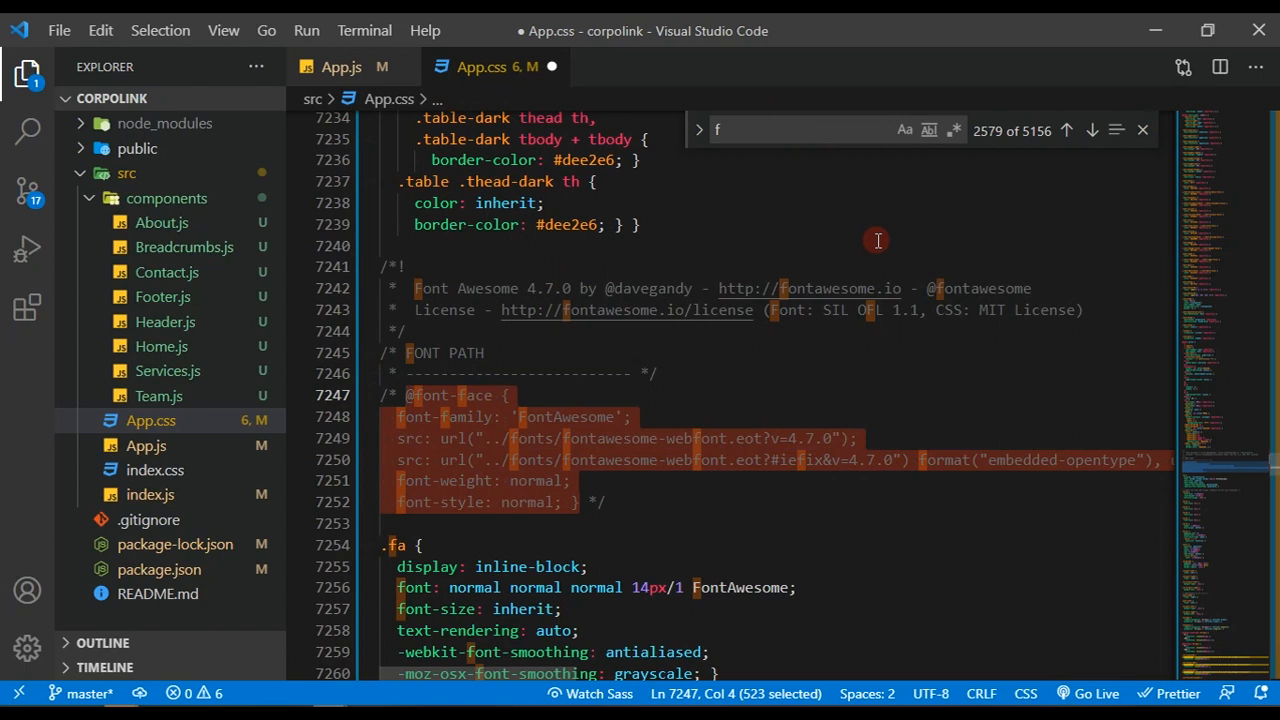
pyautogui.moveTo(846, 72)
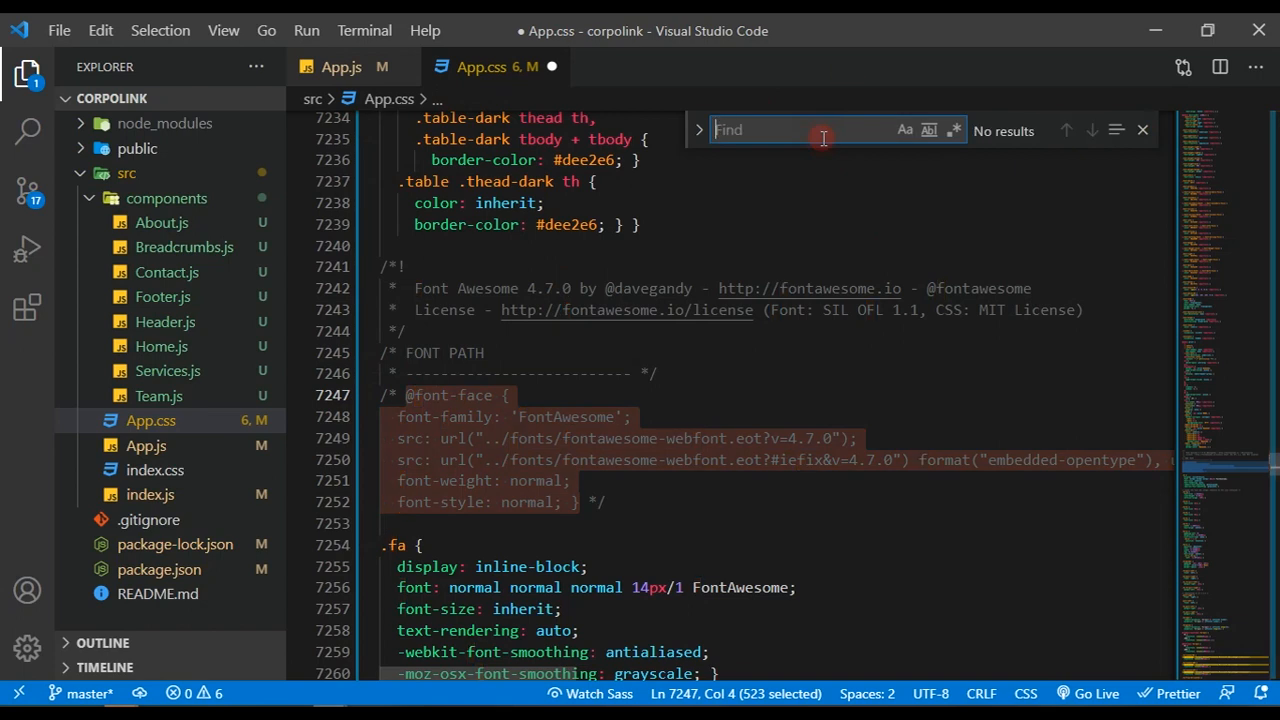
# Step: Search .jp to comment out the bg.jpg and middle.jpg background lines, then switch to Firefox
pyautogui.write('.jp')
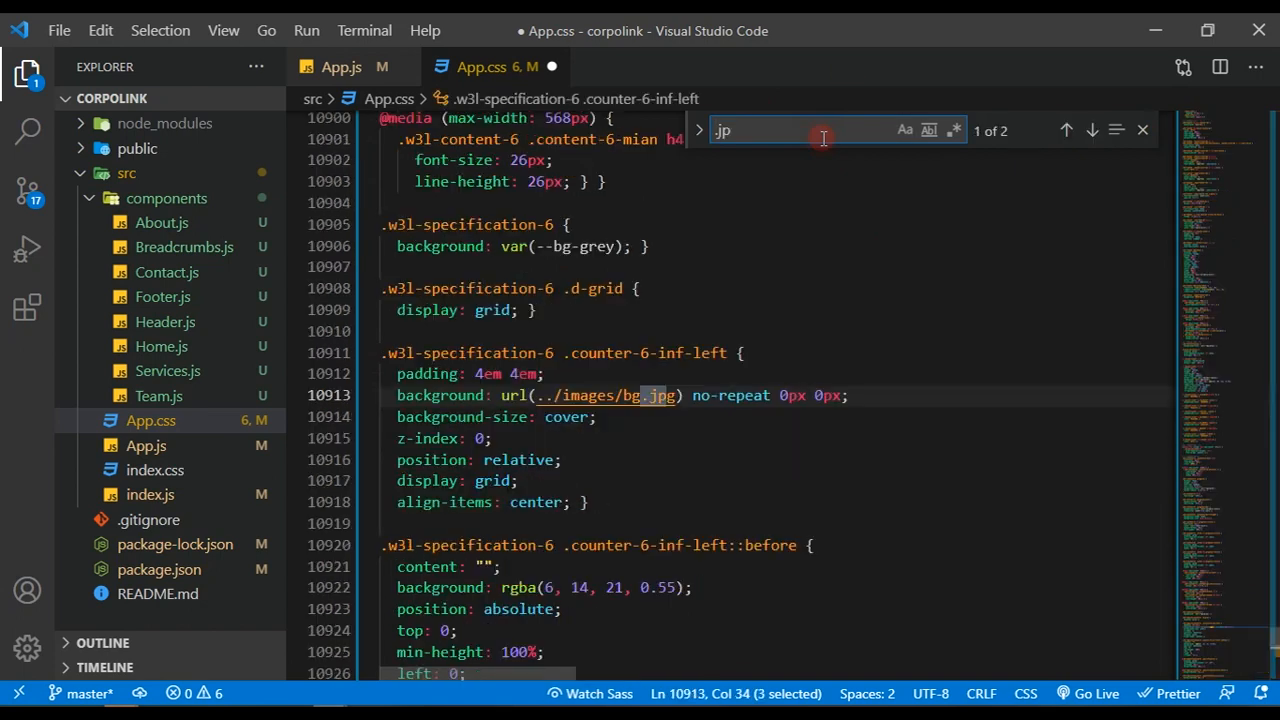
pyautogui.click(396, 396)
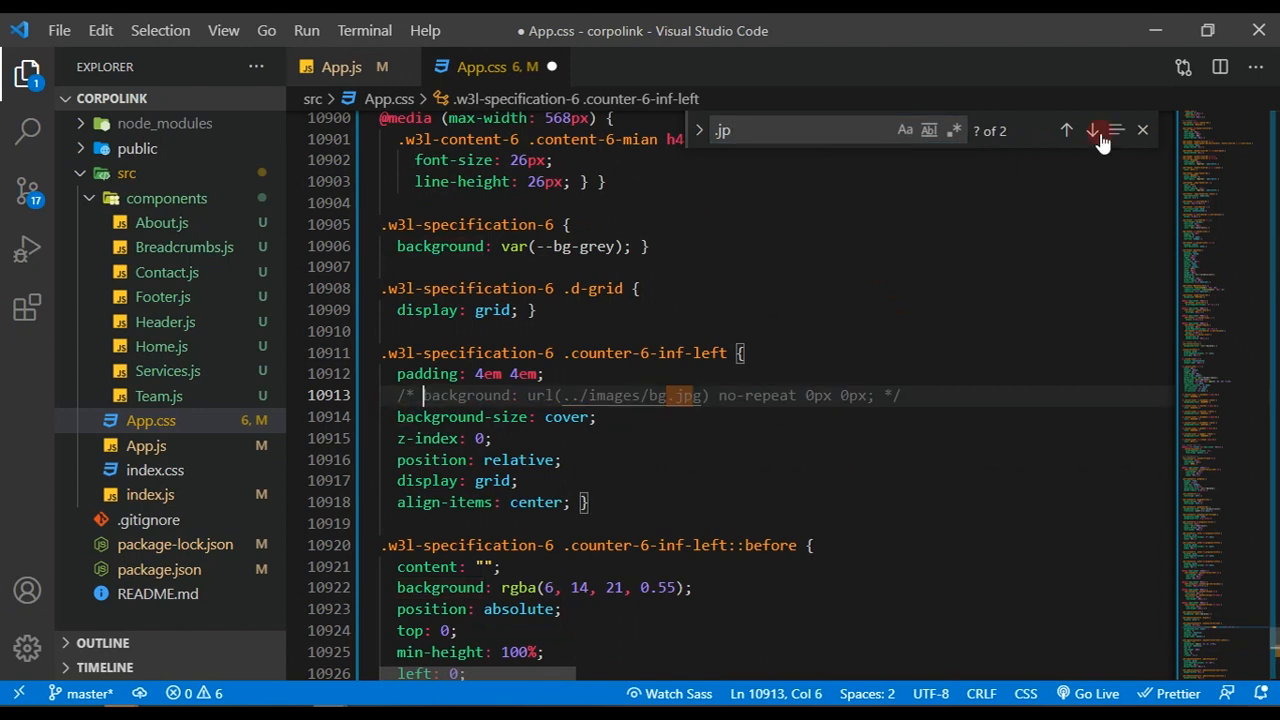
pyautogui.click(1092, 130)
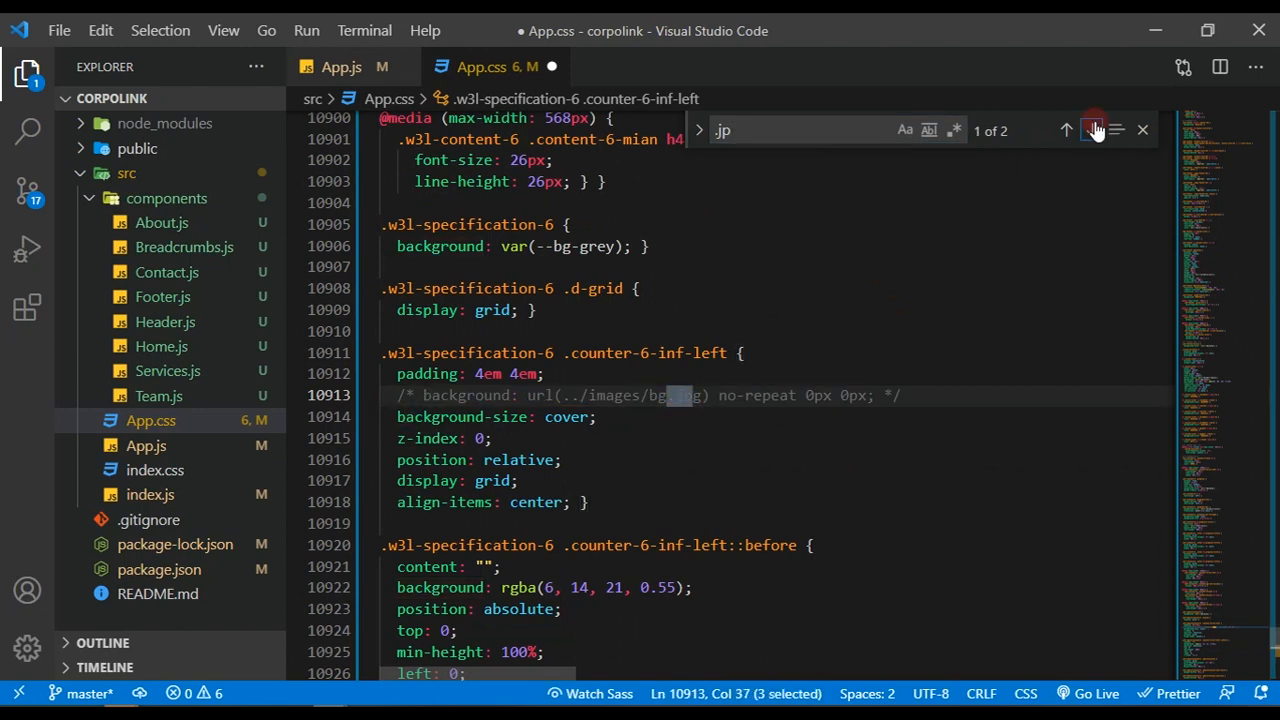
pyautogui.click(1092, 130)
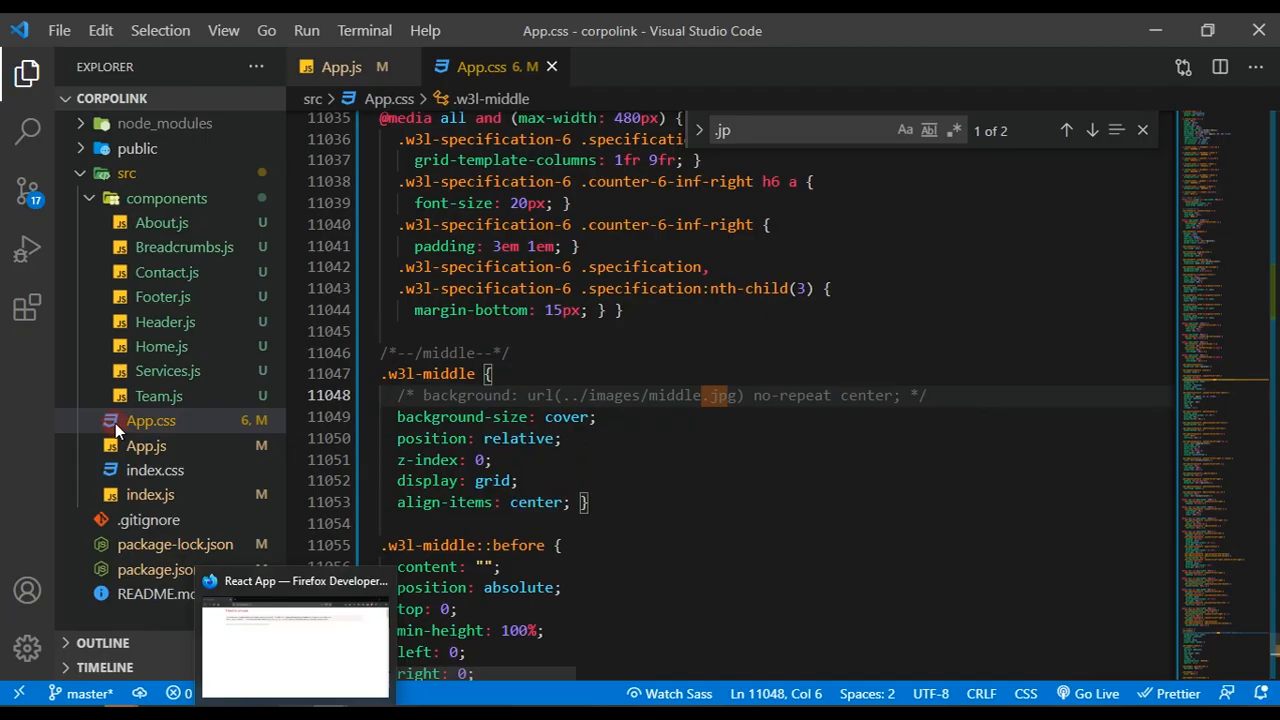
pyautogui.click(296, 640)
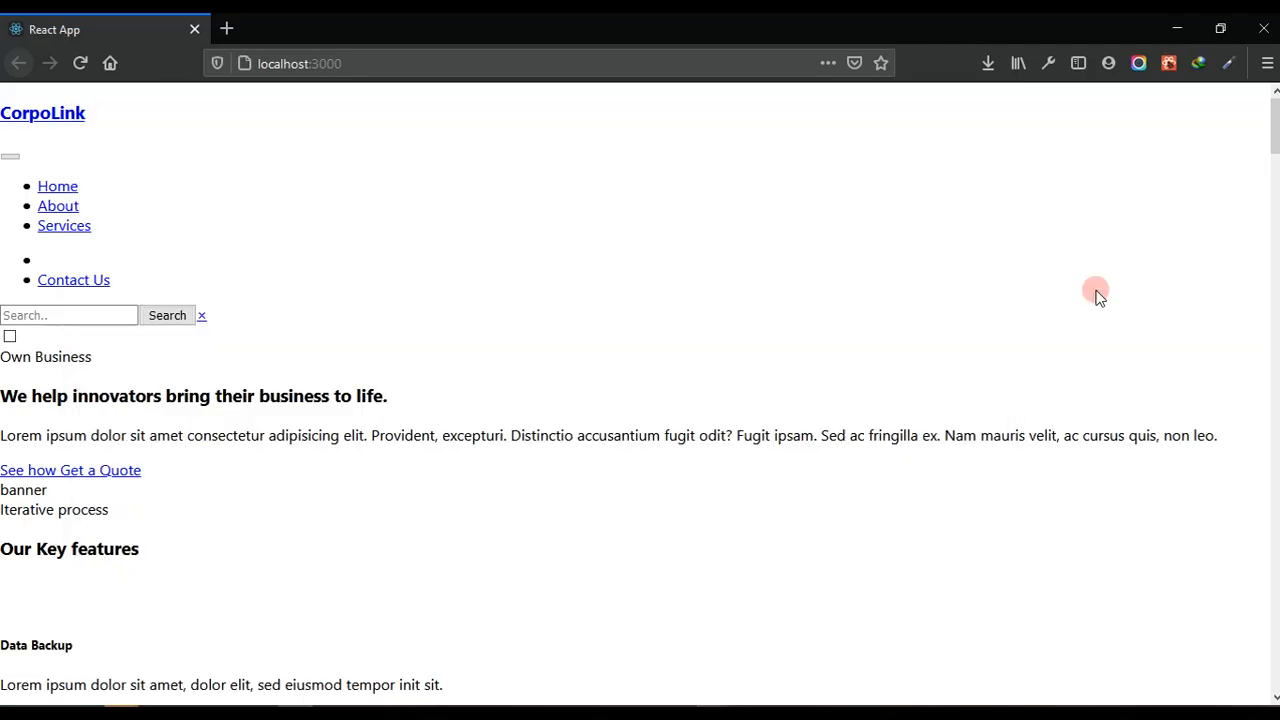
# Step: Scroll the unstyled localhost page before reloading it with the template styling
pyautogui.scroll(-3)
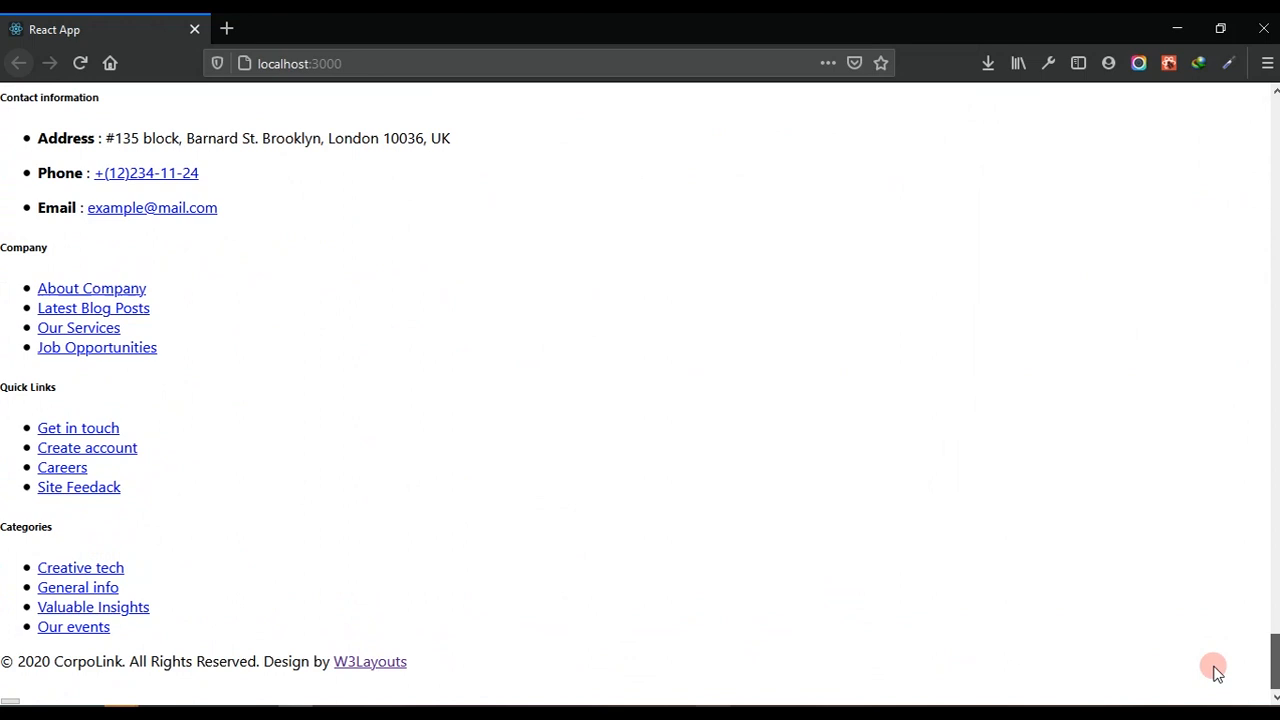
pyautogui.scroll(3)
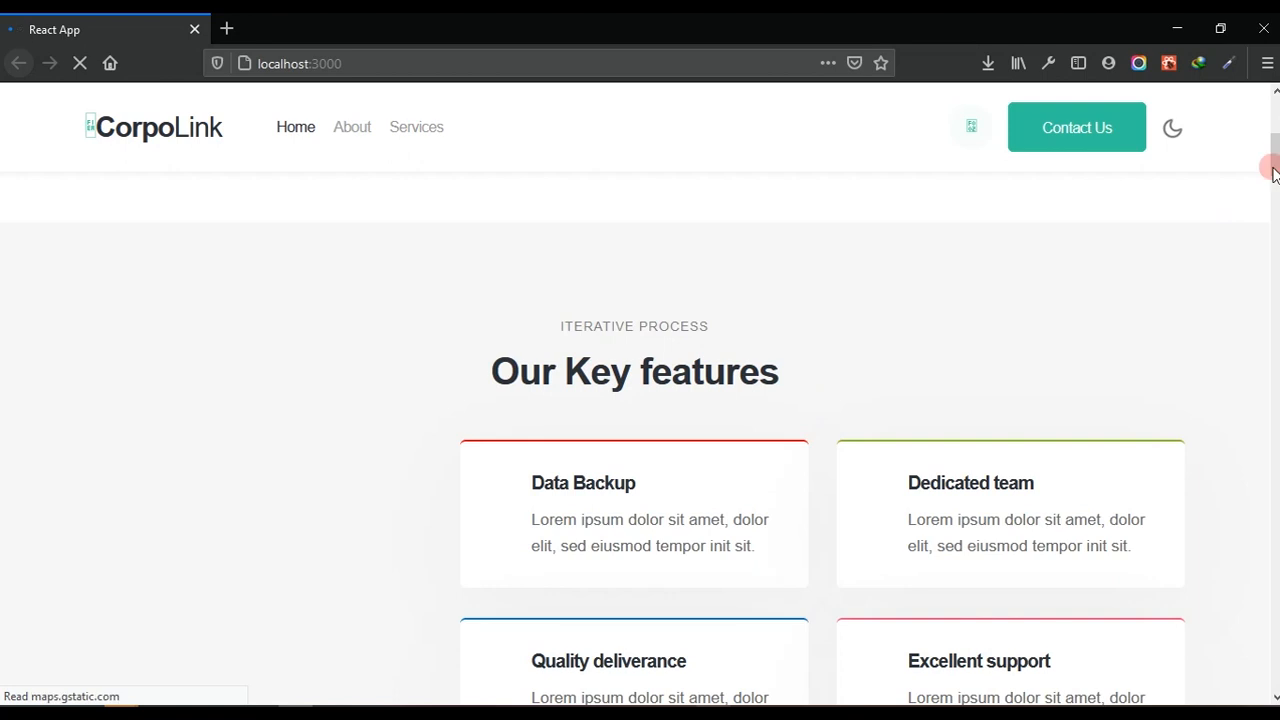
# Step: Review the styled CorpoLink page down to the footer, then return to the App.css window
pyautogui.scroll(3)
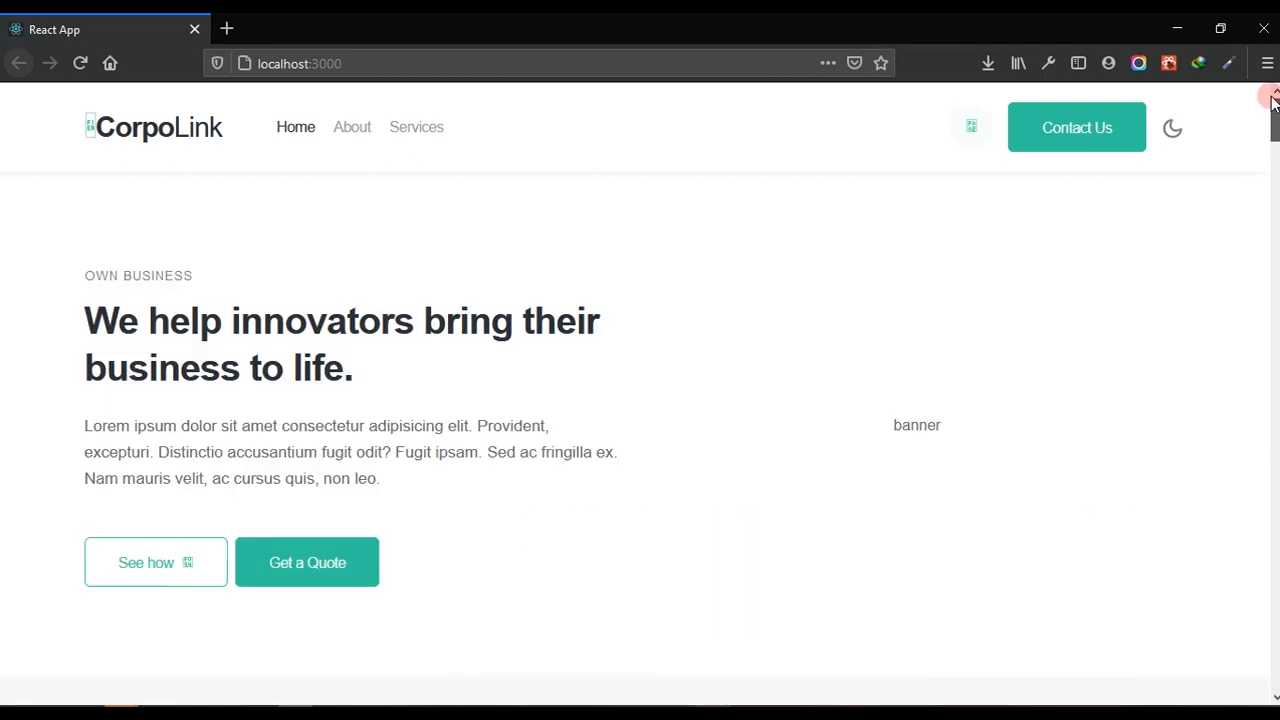
pyautogui.scroll(-3)
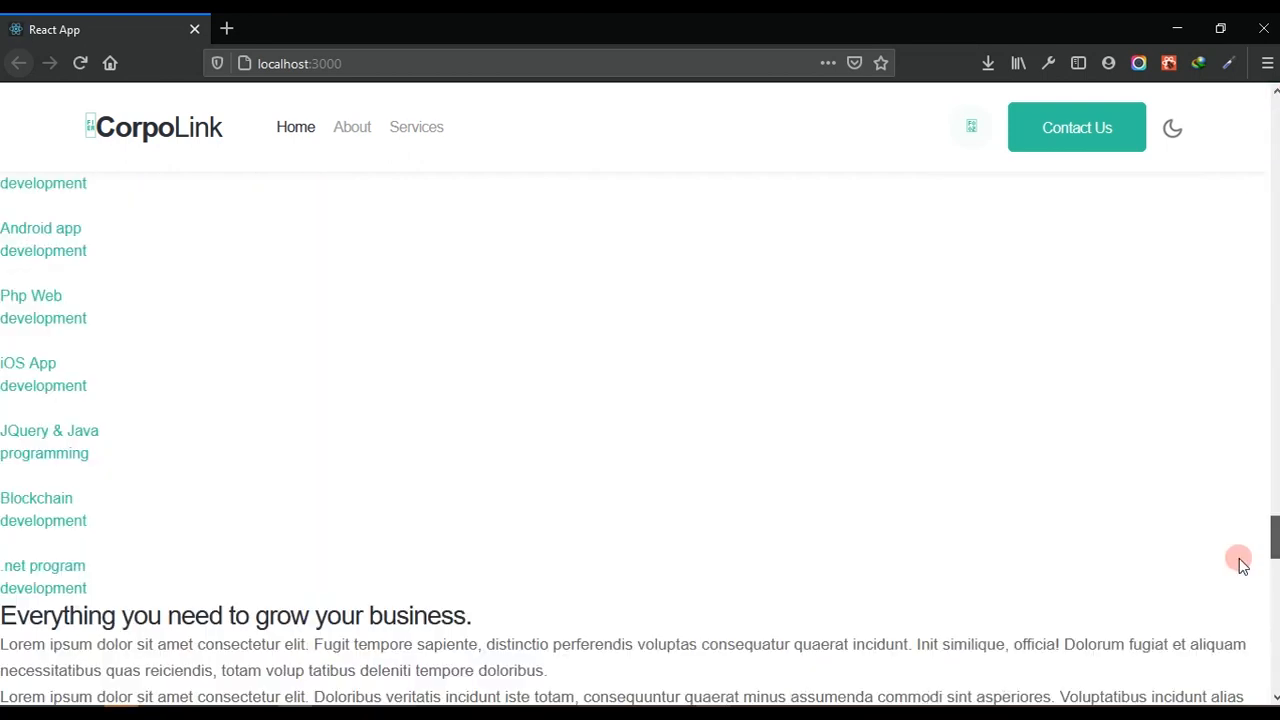
pyautogui.scroll(-3)
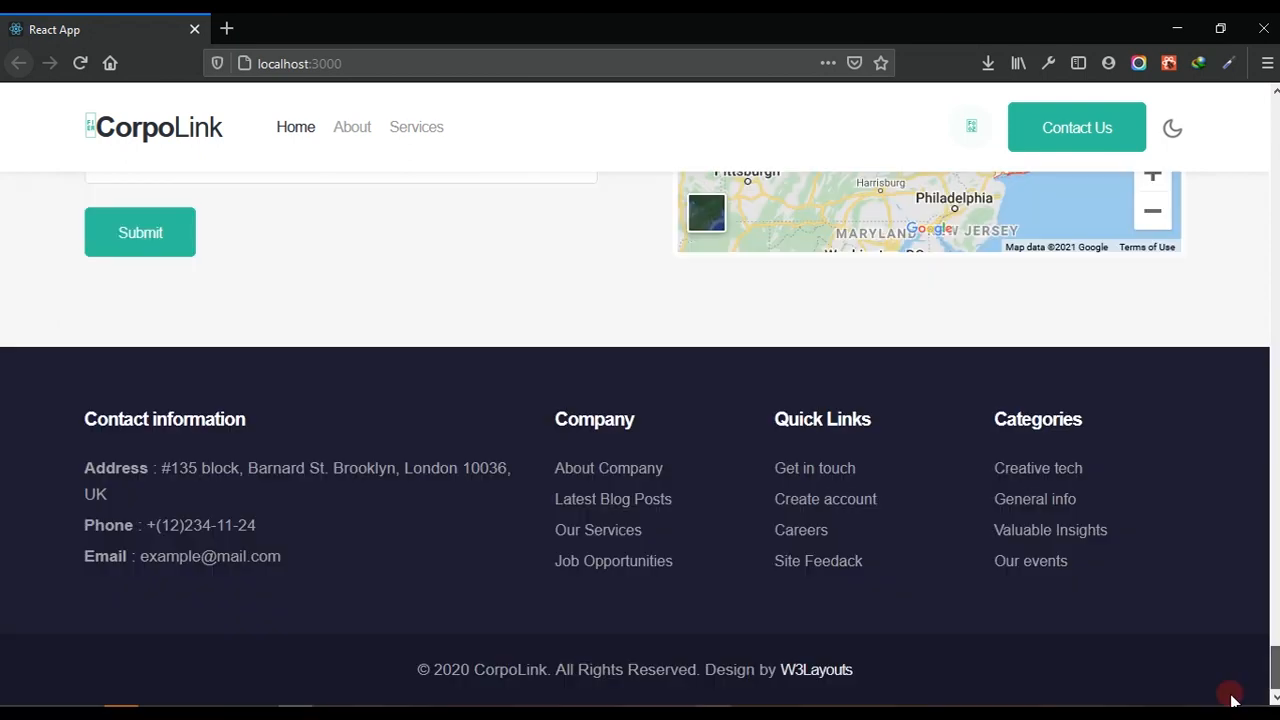
pyautogui.scroll(3)
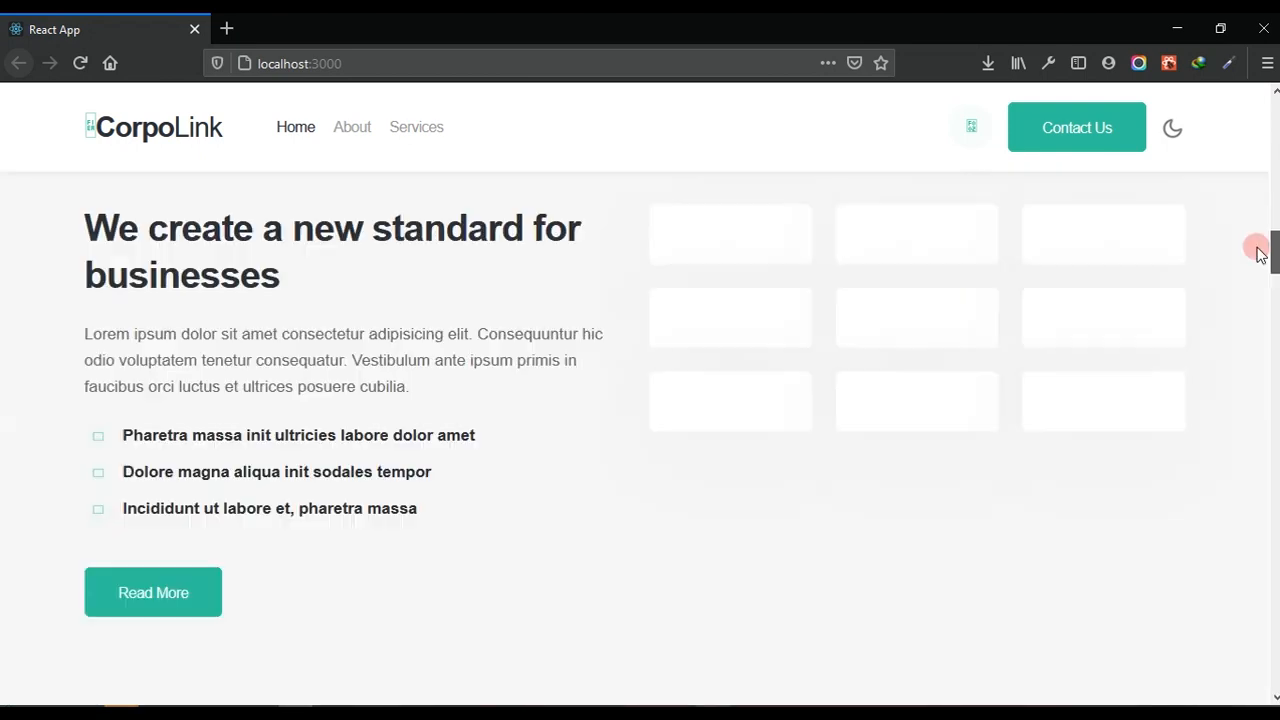
pyautogui.scroll(-3)
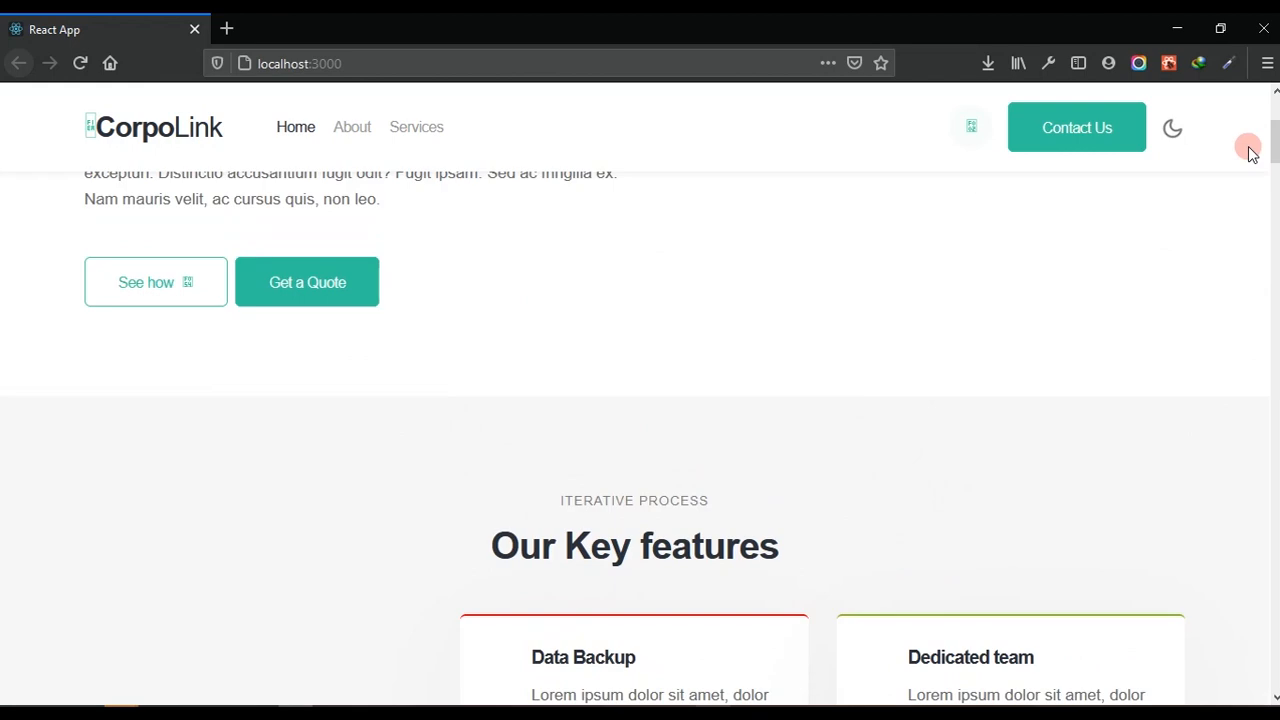
pyautogui.scroll(3)
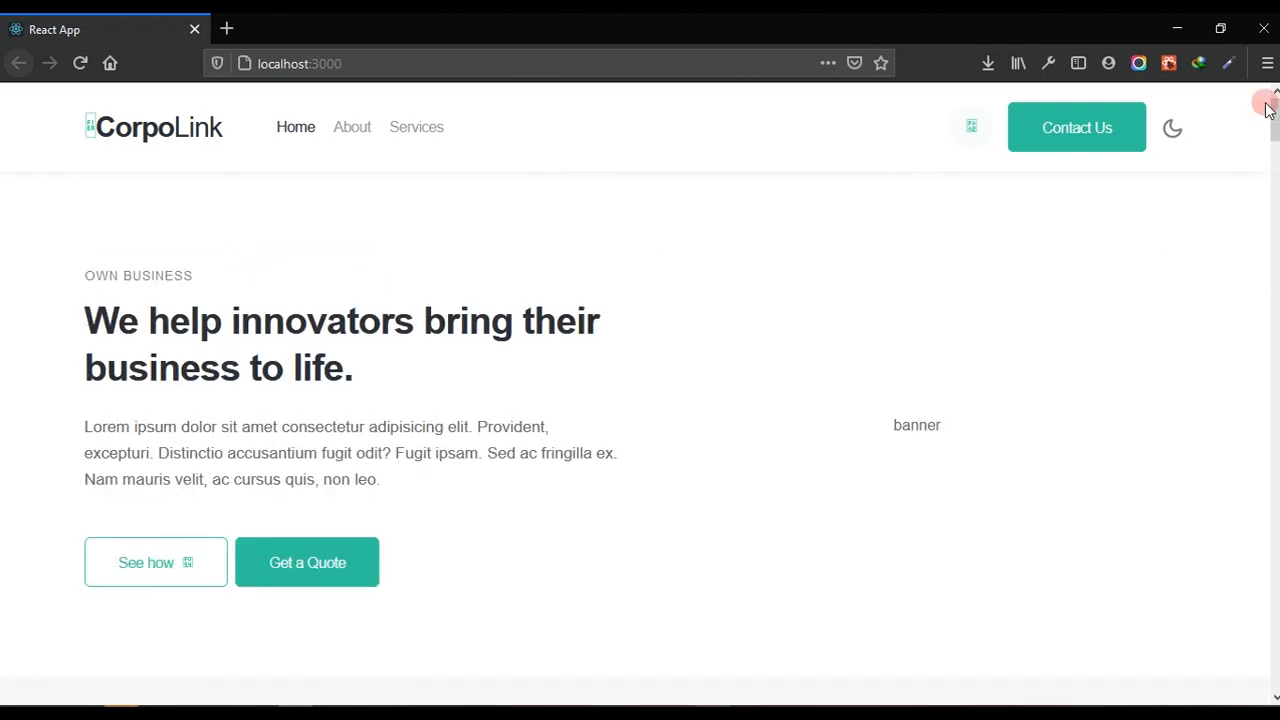
pyautogui.moveTo(988, 184)
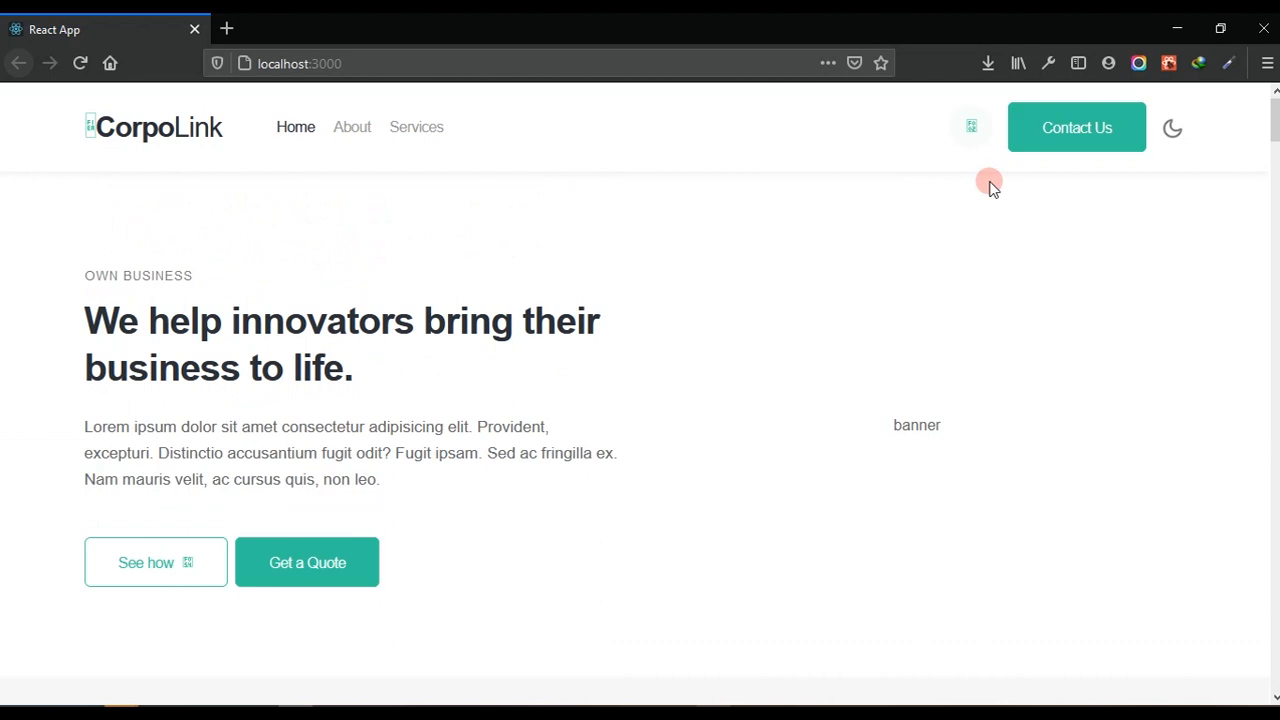
pyautogui.moveTo(988, 182)
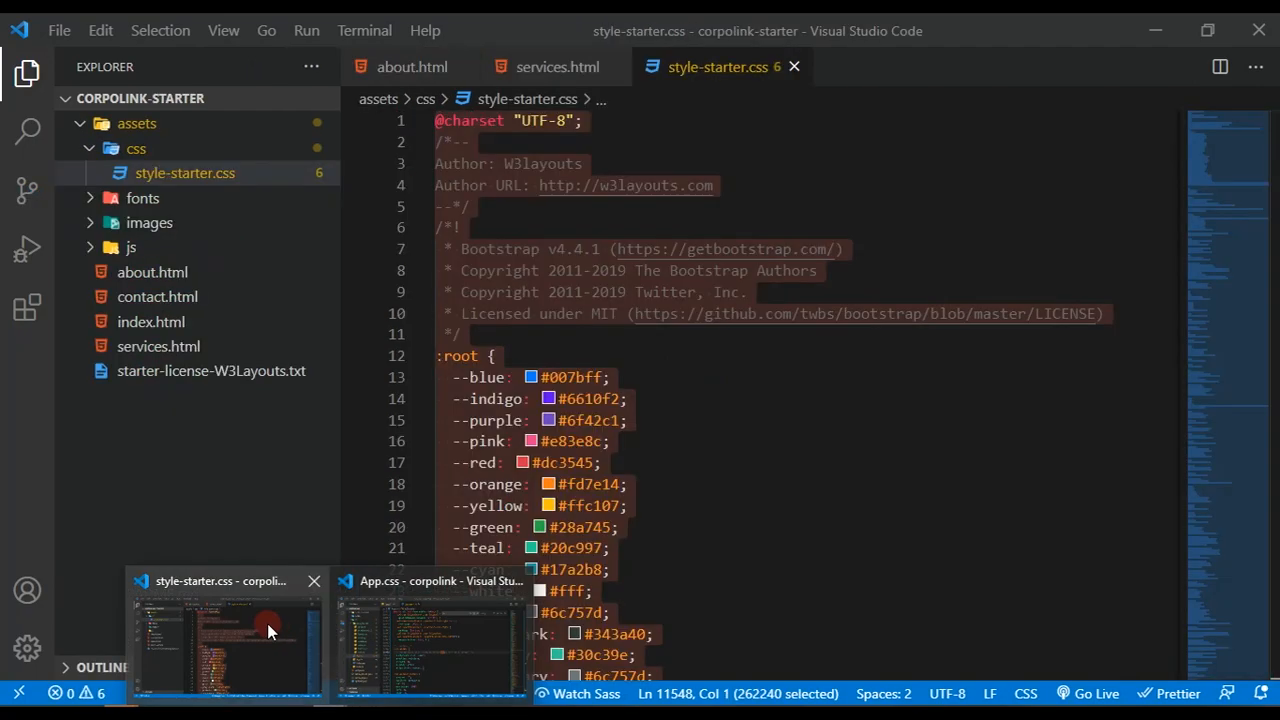
pyautogui.moveTo(392, 660)
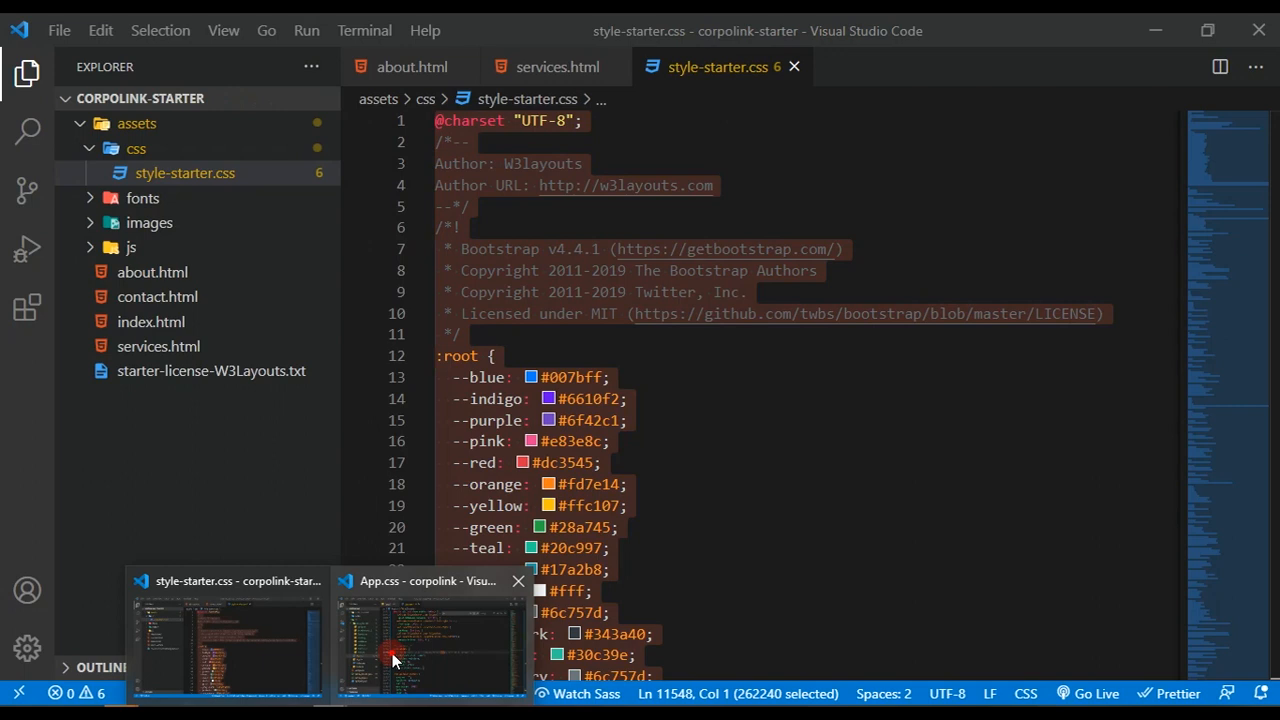
pyautogui.click(430, 650)
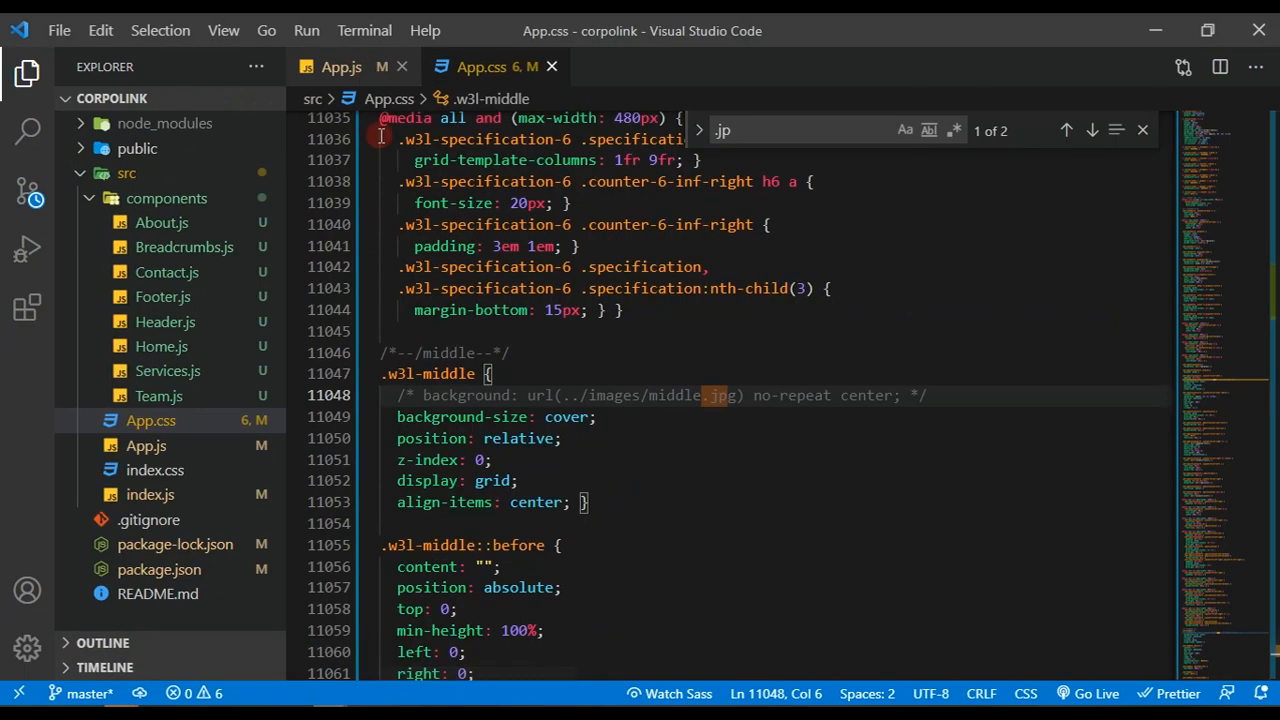
# Step: Open App.js with its commented App.css import and save it
pyautogui.click(340, 66)
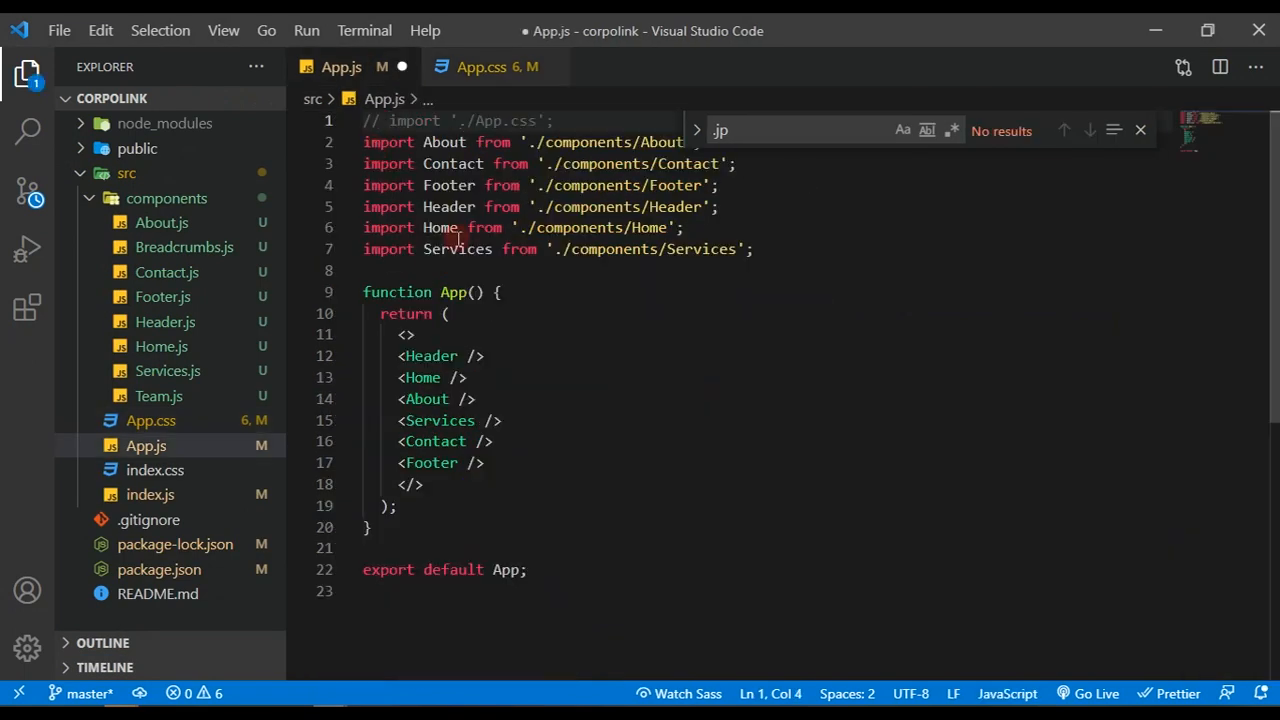
pyautogui.press('ctrl+s')
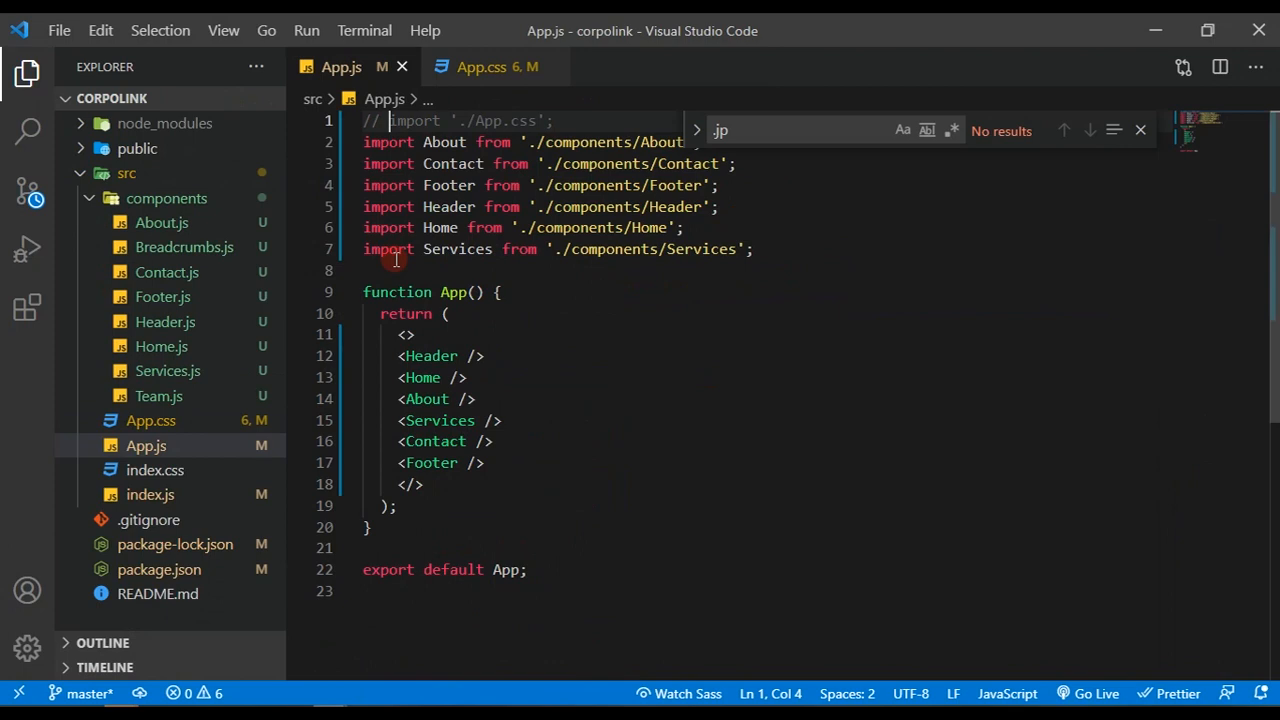